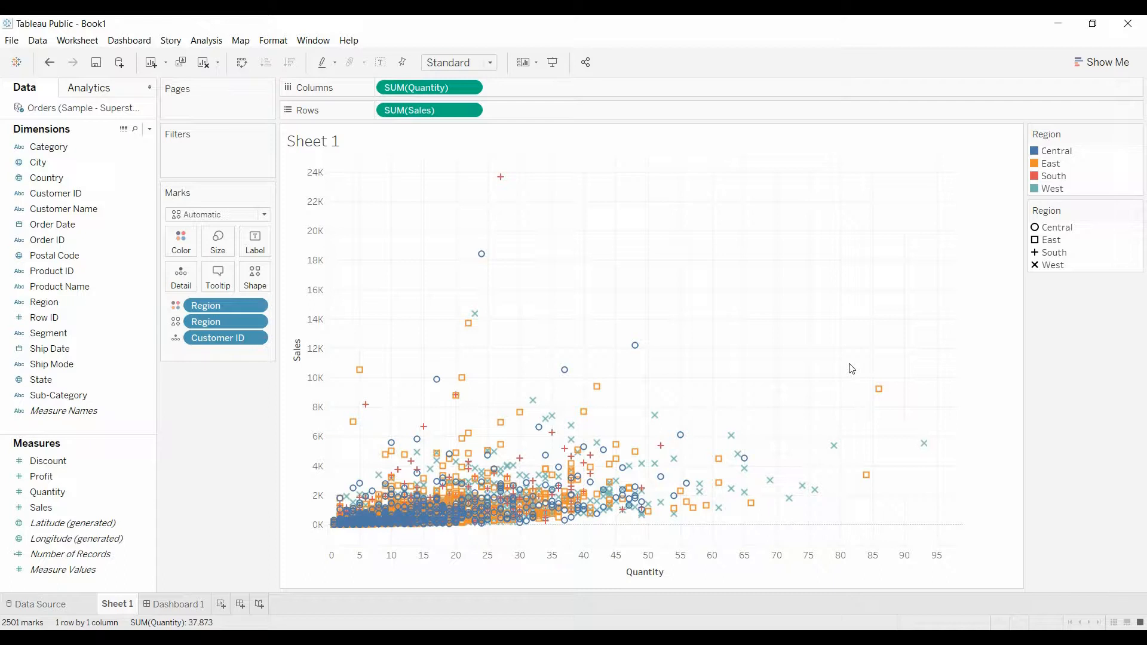
{"action": "mouse_move", "coordinate": [354, 347]}
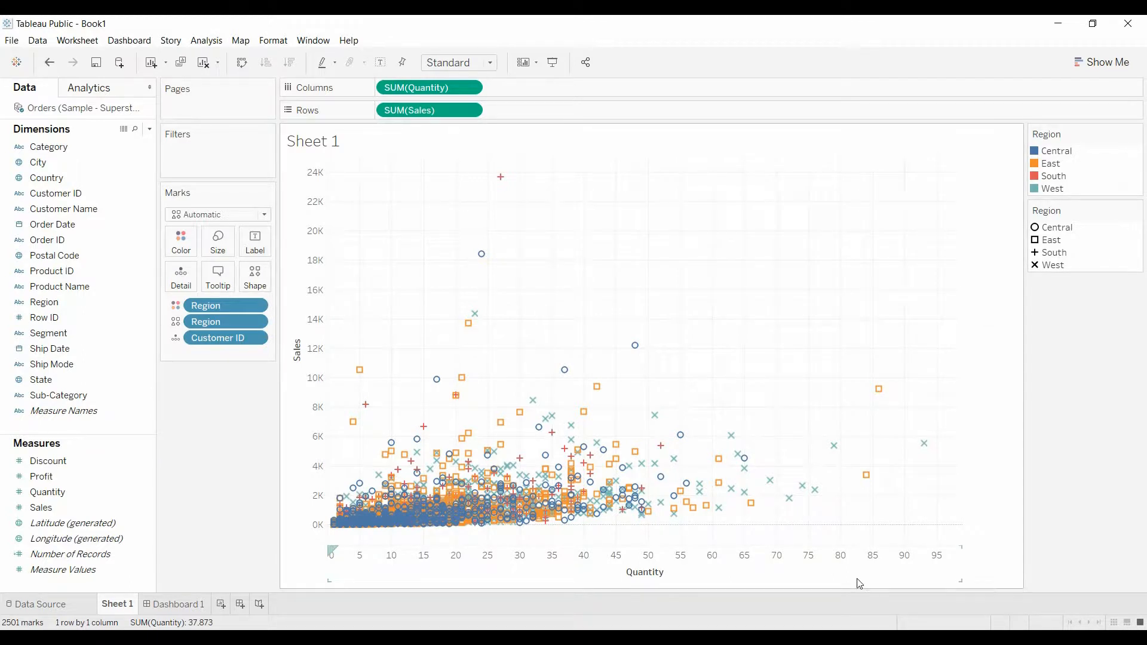
- Show Dashboard 1 with the Sales vs Quantity by Region scatter plot
{"action": "left_click", "coordinate": [178, 604]}
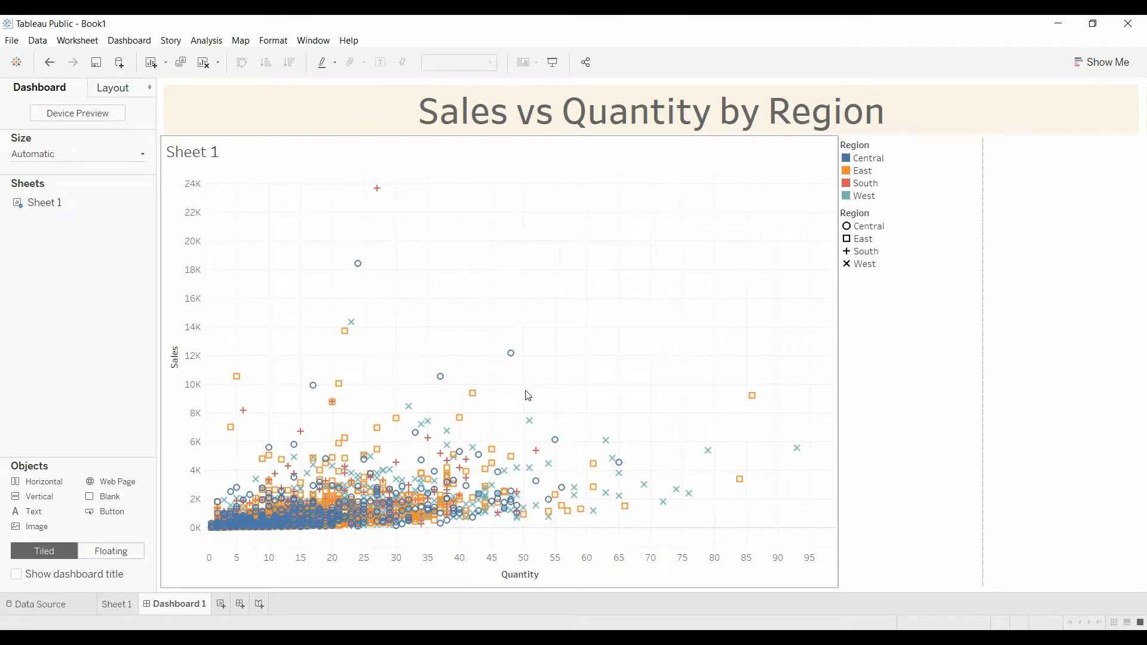
{"action": "mouse_move", "coordinate": [510, 354]}
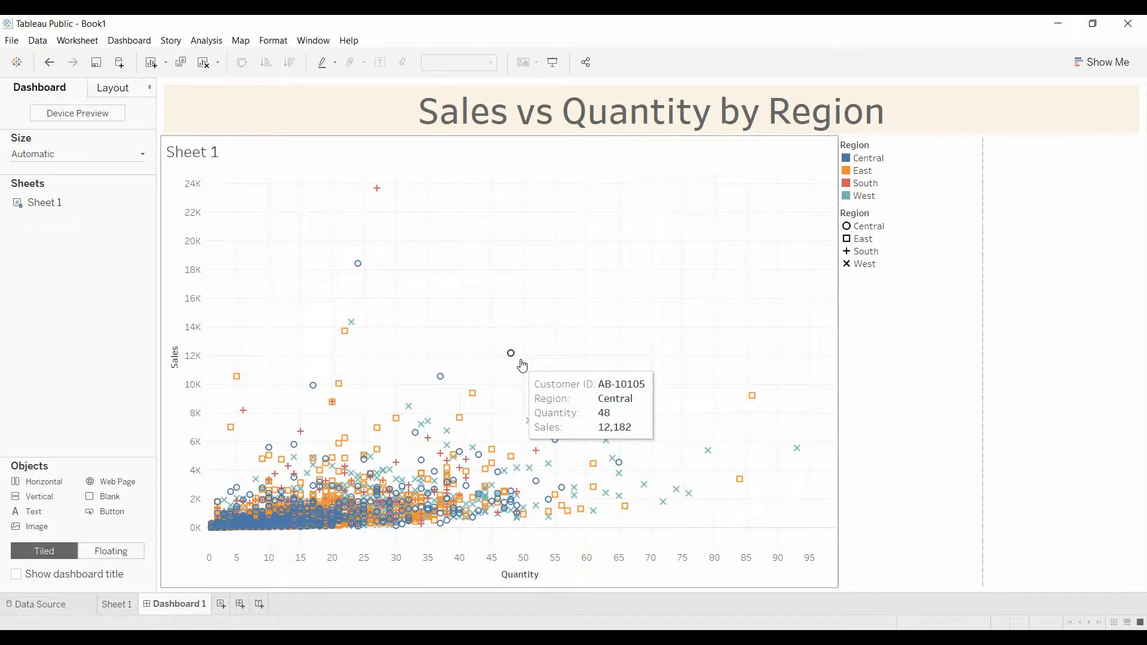
{"action": "mouse_move", "coordinate": [875, 334]}
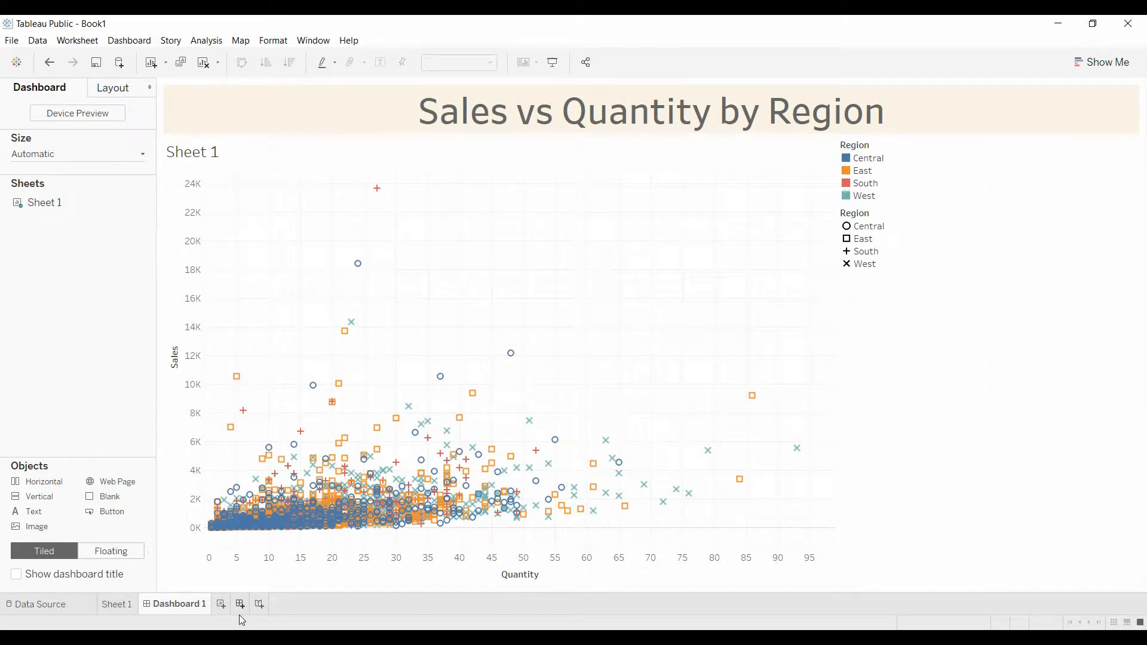
- Start a new worksheet with Region on Rows and an inline SUM(1) calculation on Columns
{"action": "left_click", "coordinate": [262, 603]}
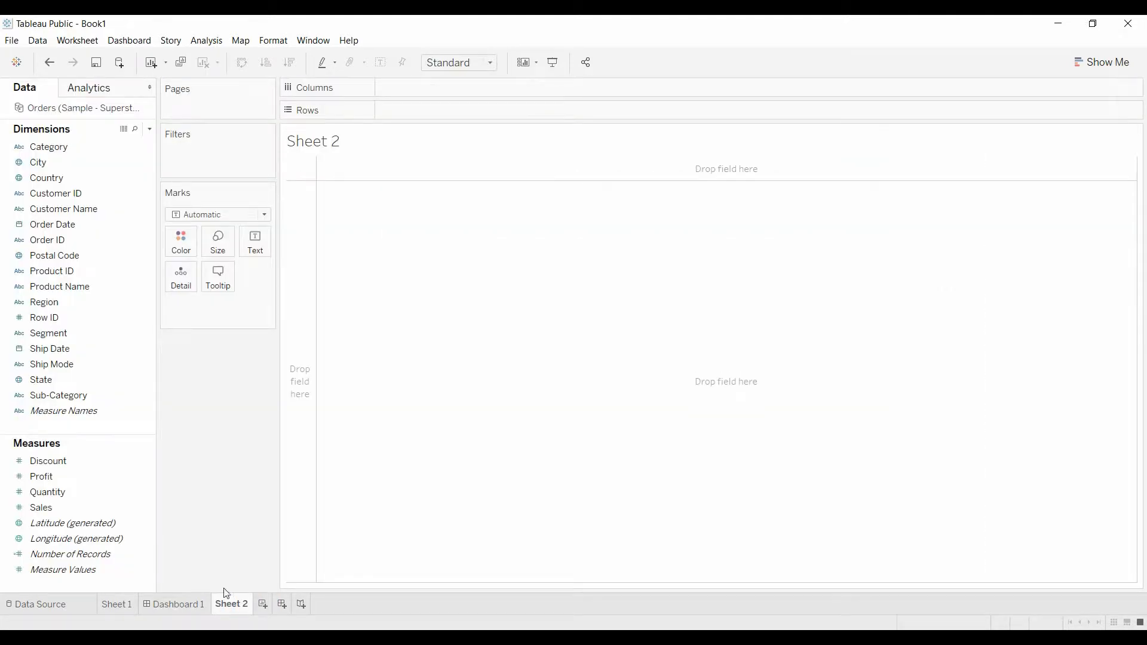
{"action": "left_click", "coordinate": [55, 256]}
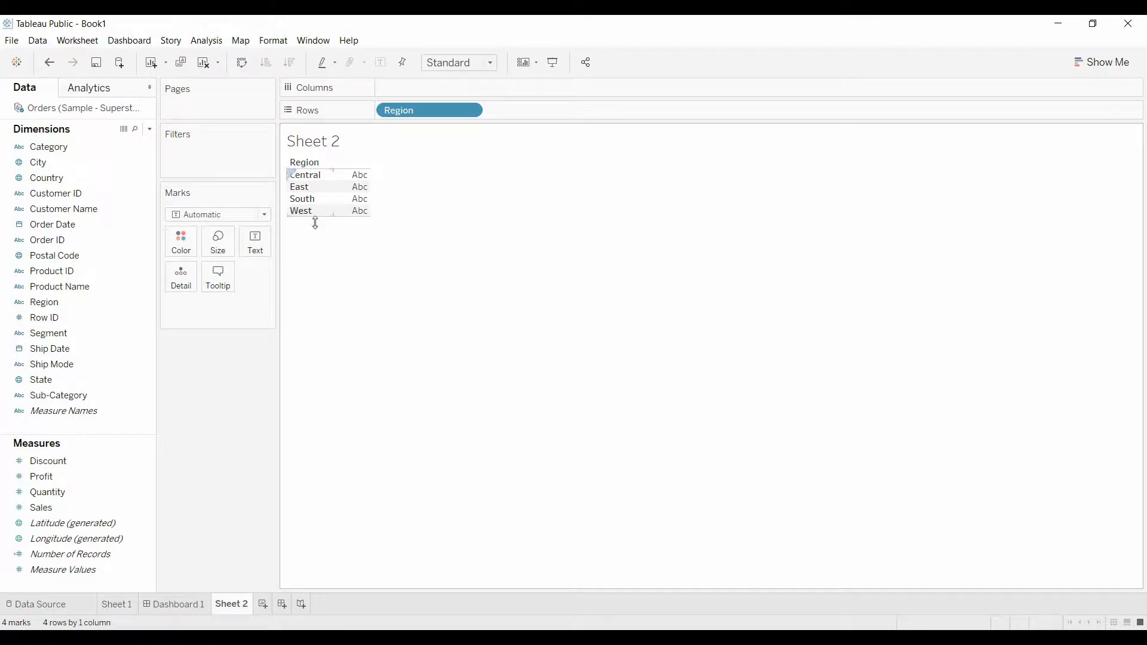
{"action": "left_click", "coordinate": [47, 491]}
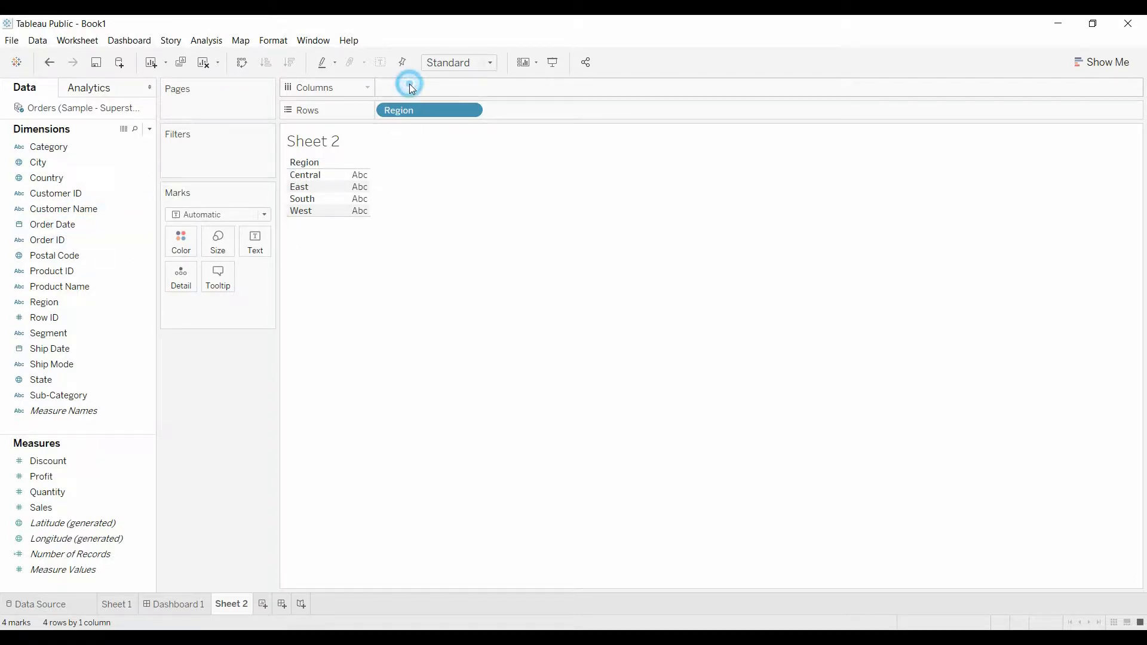
{"action": "left_click", "coordinate": [410, 87]}
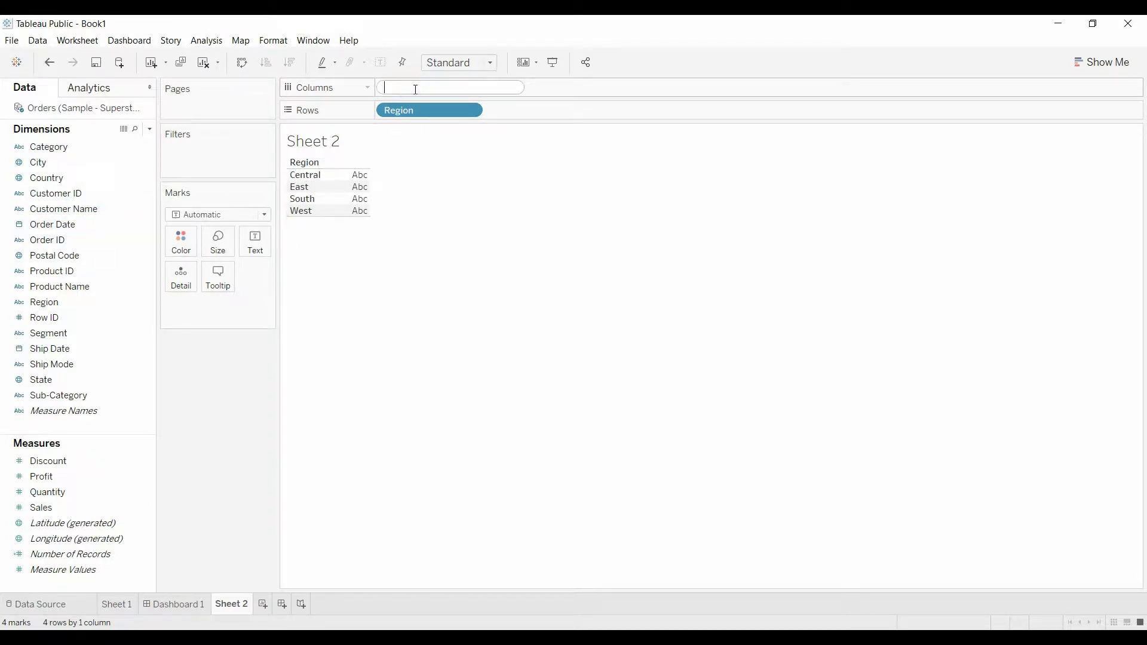
{"action": "type", "text": "SUM(1)"}
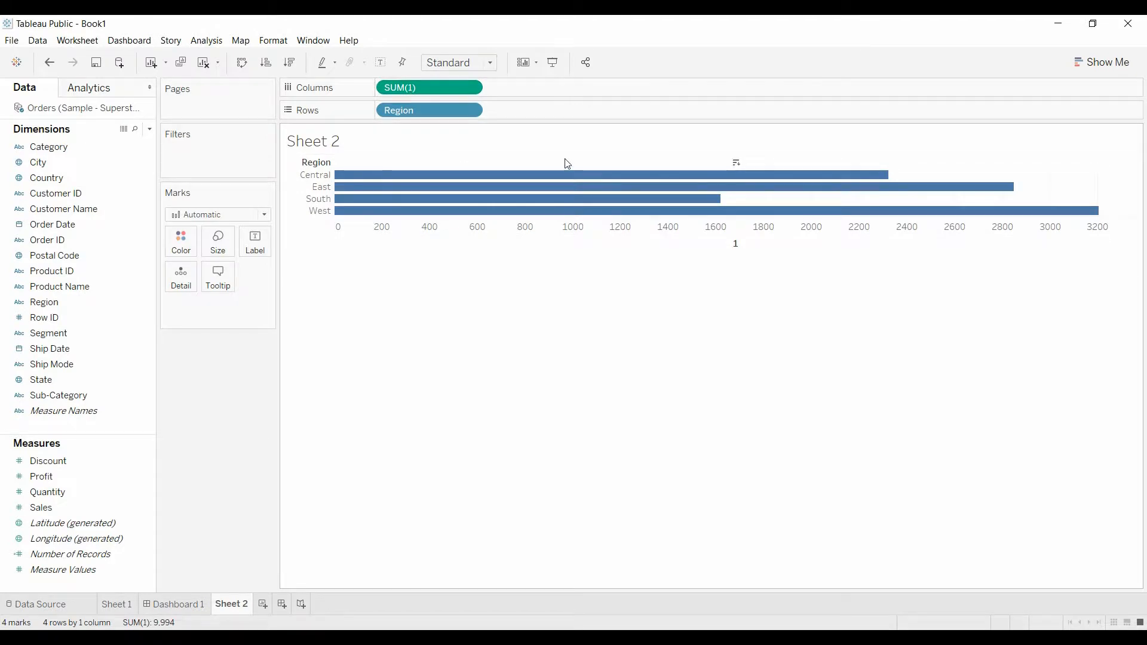
{"action": "mouse_move", "coordinate": [983, 212]}
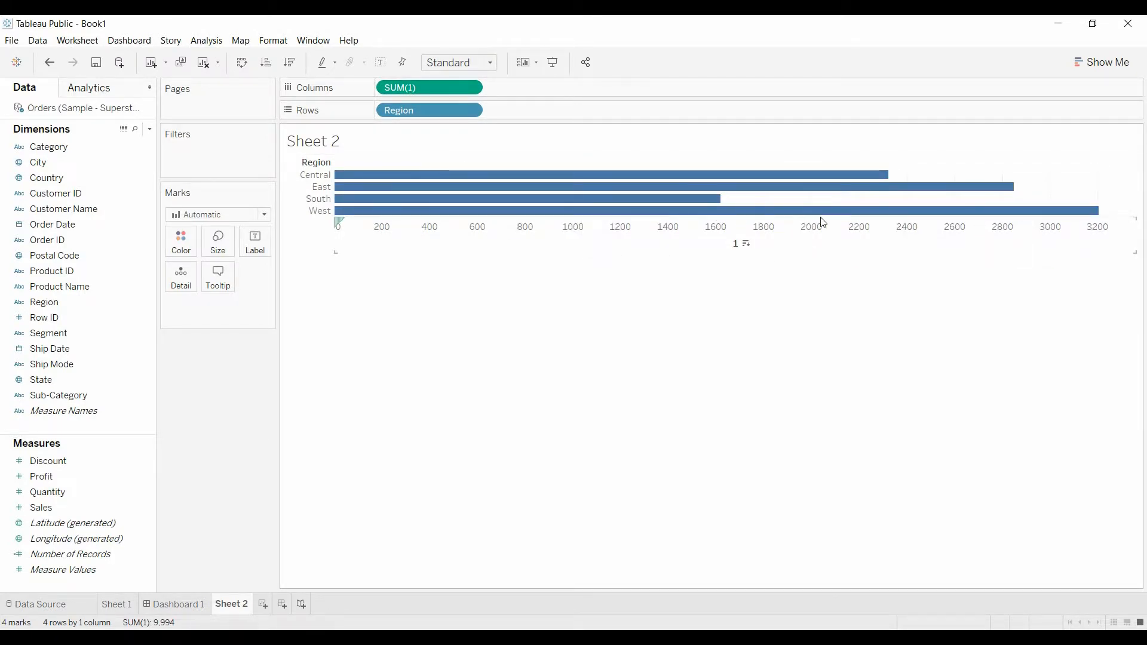
- Aggregate the constant as Average and draw the marks as shapes
{"action": "left_click", "coordinate": [471, 87]}
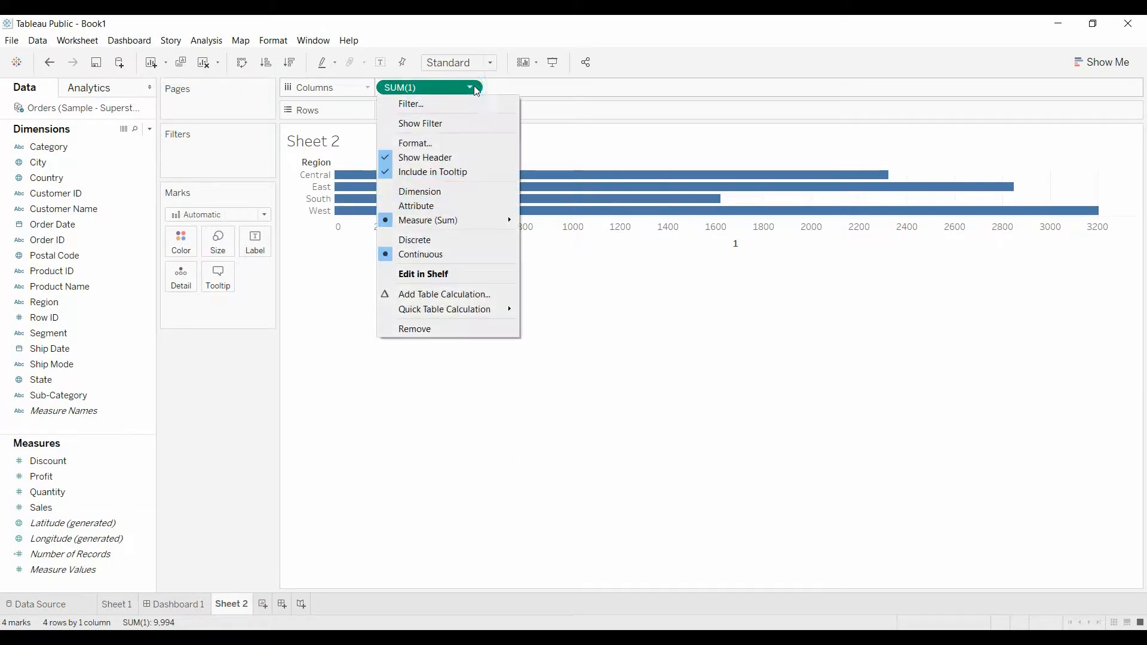
{"action": "mouse_move", "coordinate": [428, 220]}
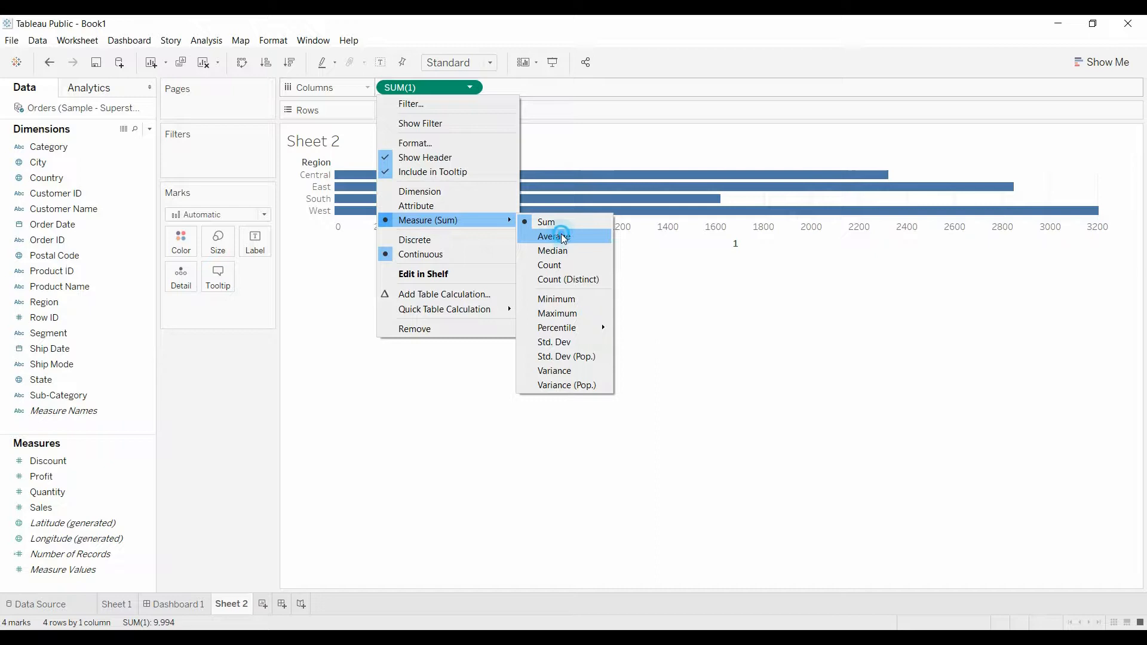
{"action": "left_click", "coordinate": [552, 237]}
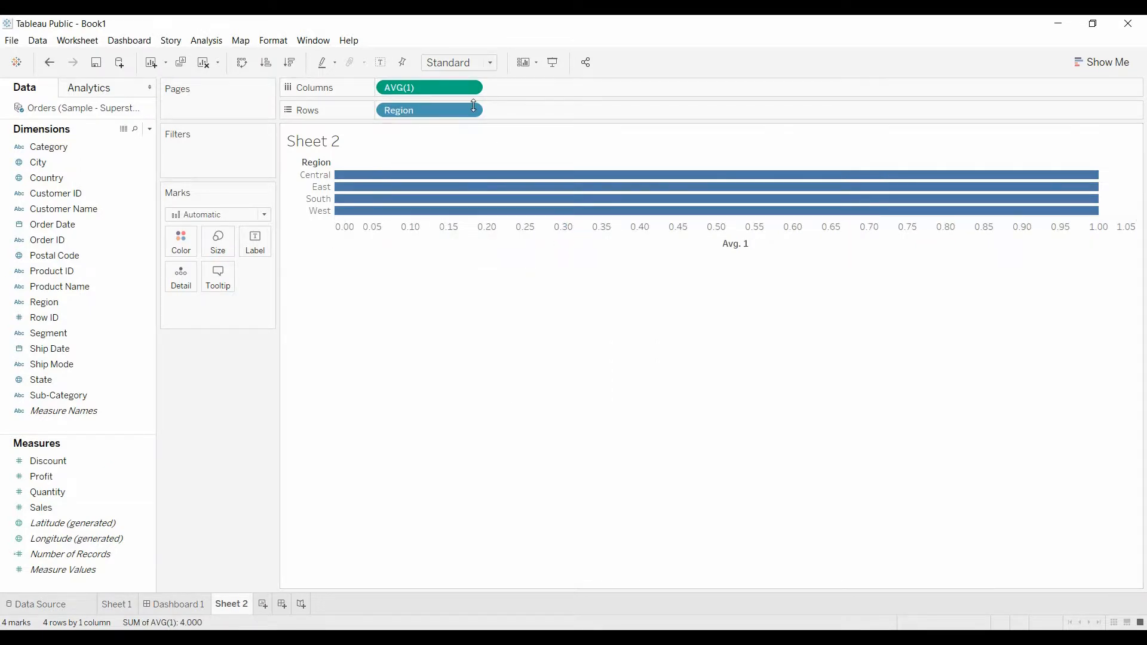
{"action": "mouse_move", "coordinate": [589, 200]}
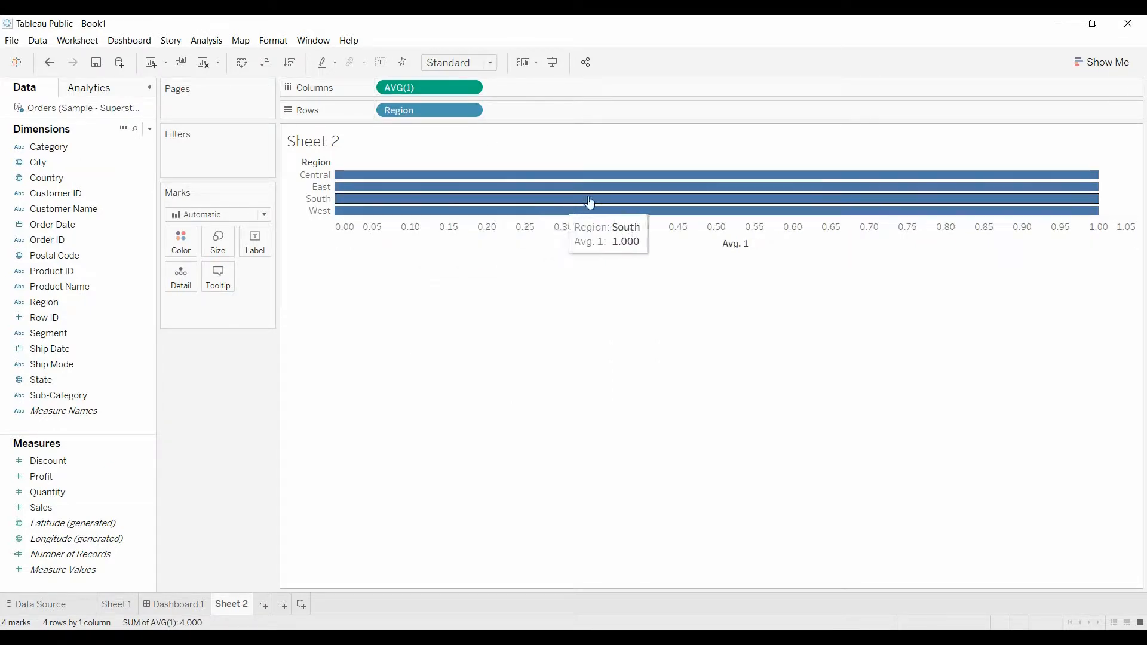
{"action": "left_click", "coordinate": [263, 214]}
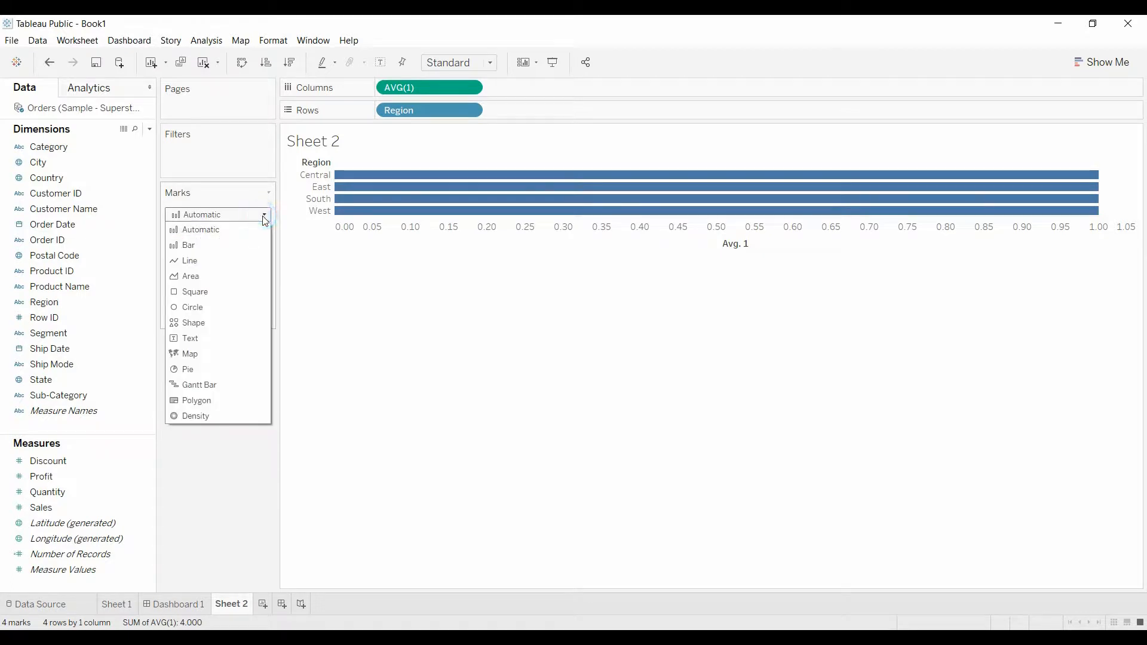
{"action": "left_click", "coordinate": [192, 322]}
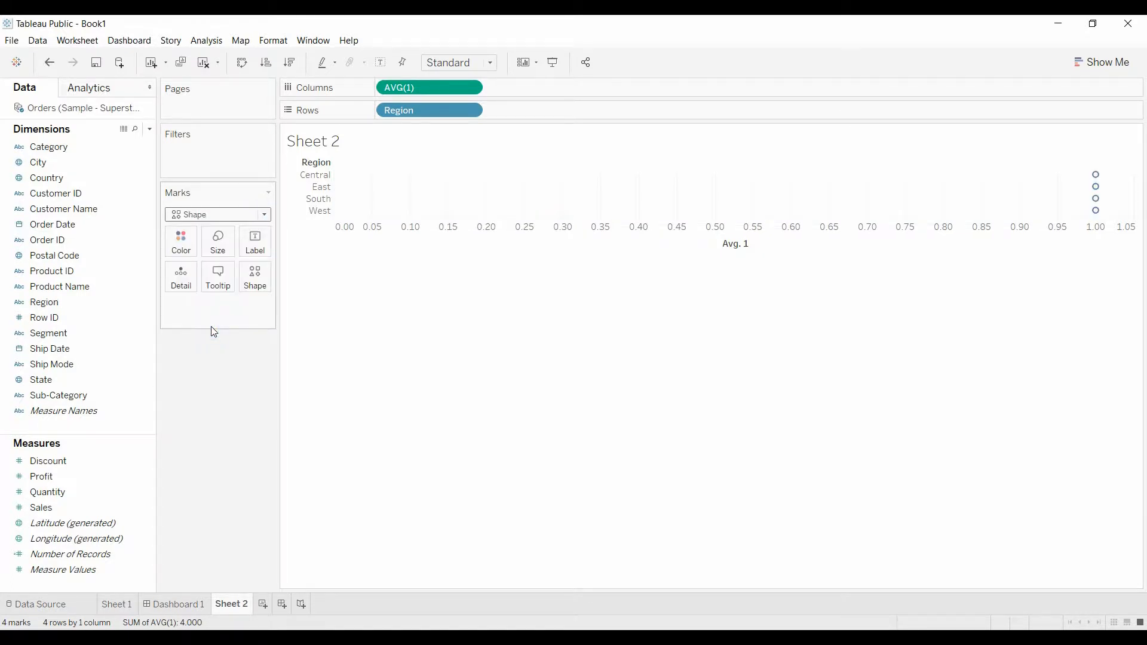
{"action": "mouse_move", "coordinate": [206, 351]}
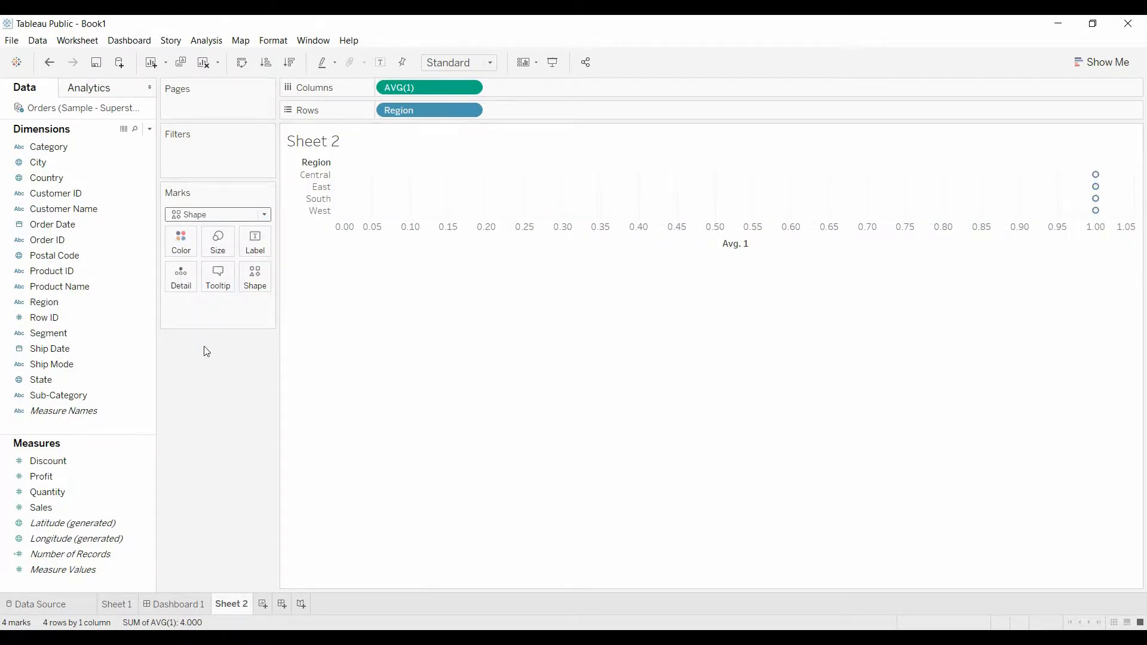
- Put Region on Color and Shape so each region gets its own coloured symbol
{"action": "left_click", "coordinate": [44, 302]}
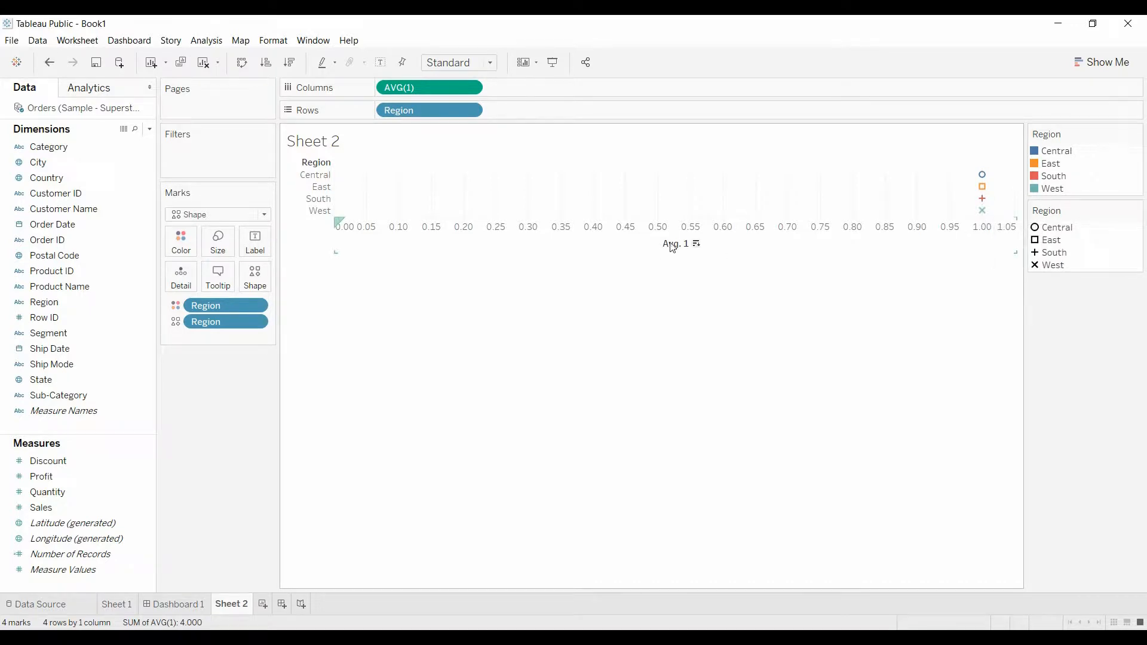
{"action": "left_click", "coordinate": [673, 244]}
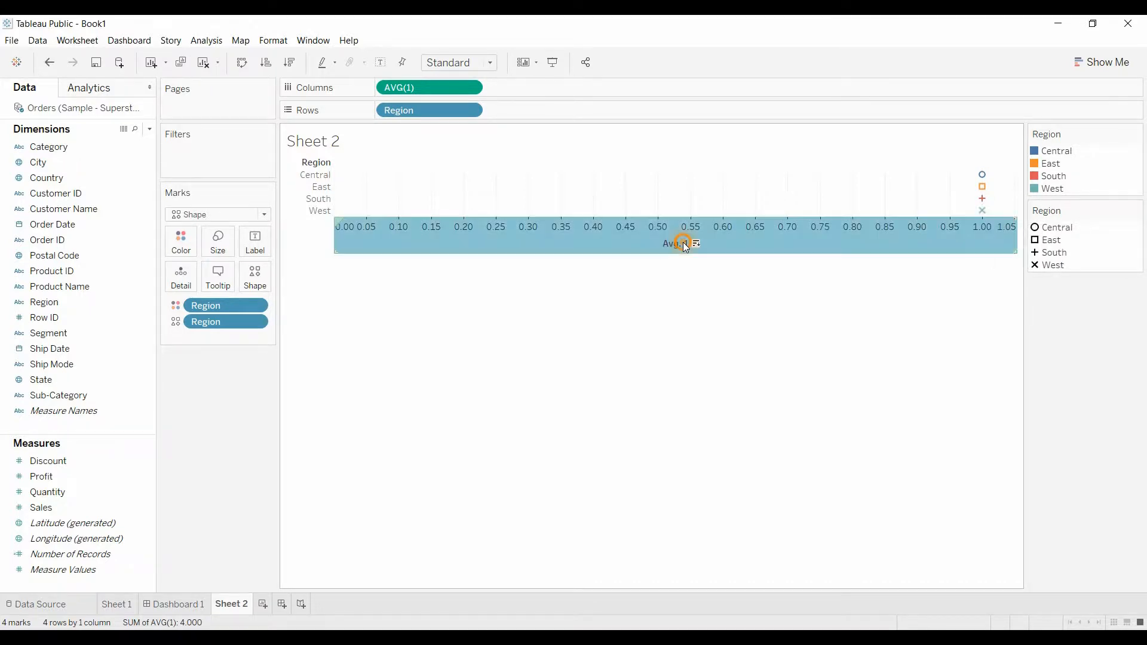
{"action": "right_click", "coordinate": [683, 244]}
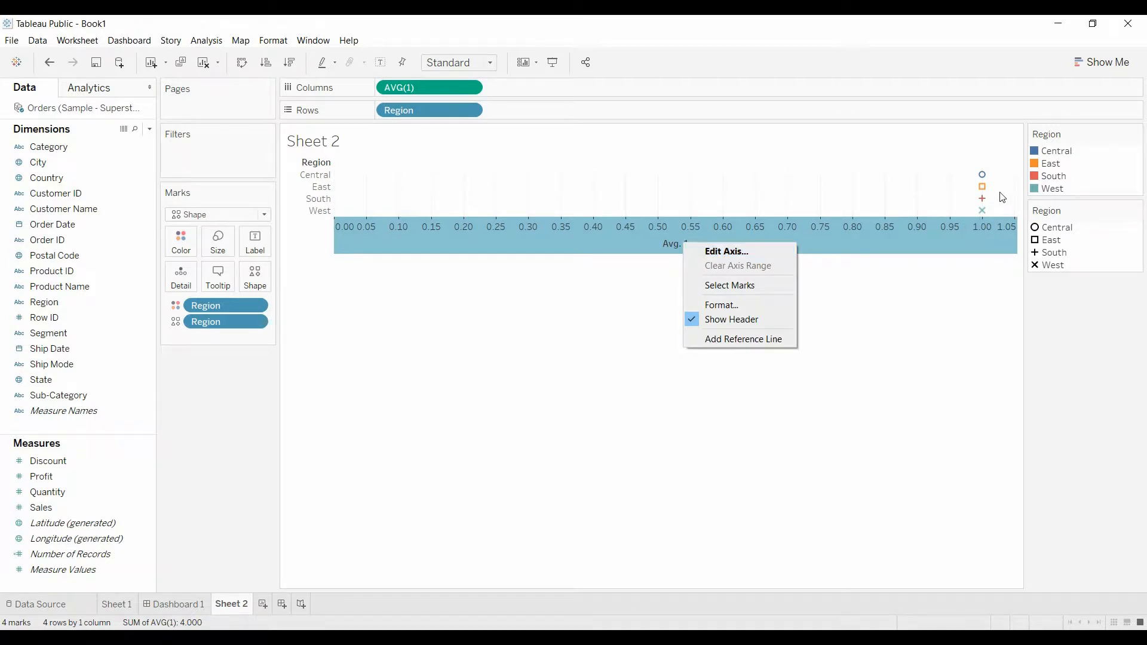
{"action": "mouse_move", "coordinate": [725, 252]}
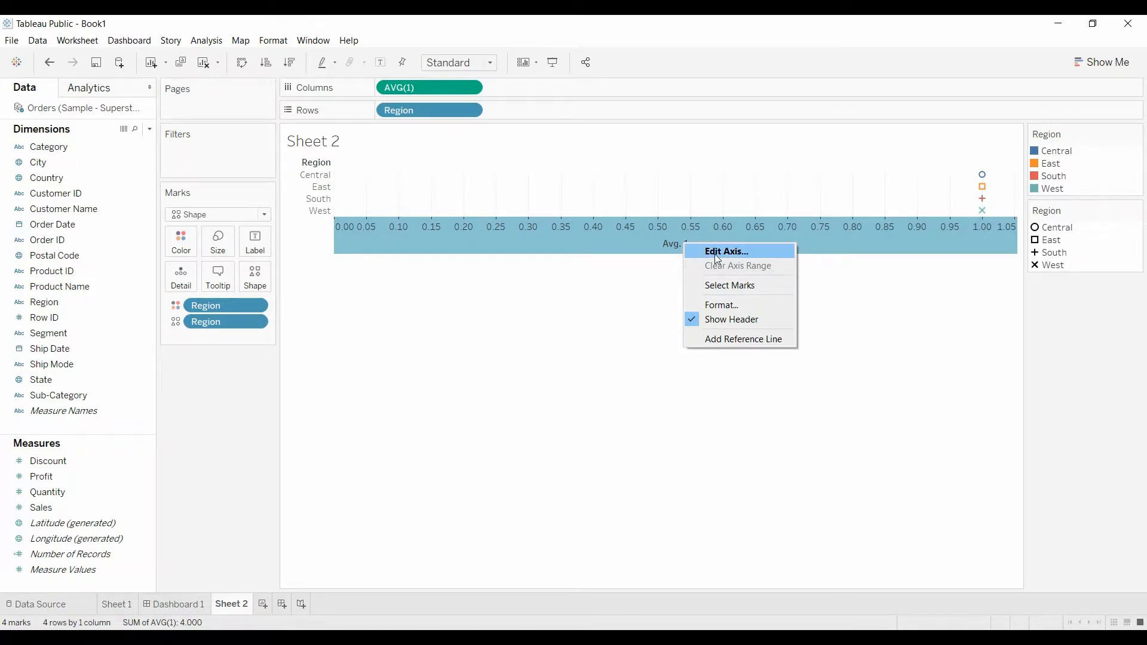
- Fix the horizontal axis from 1 to 1 and remove its Avg. 1 title
{"action": "left_click", "coordinate": [726, 252]}
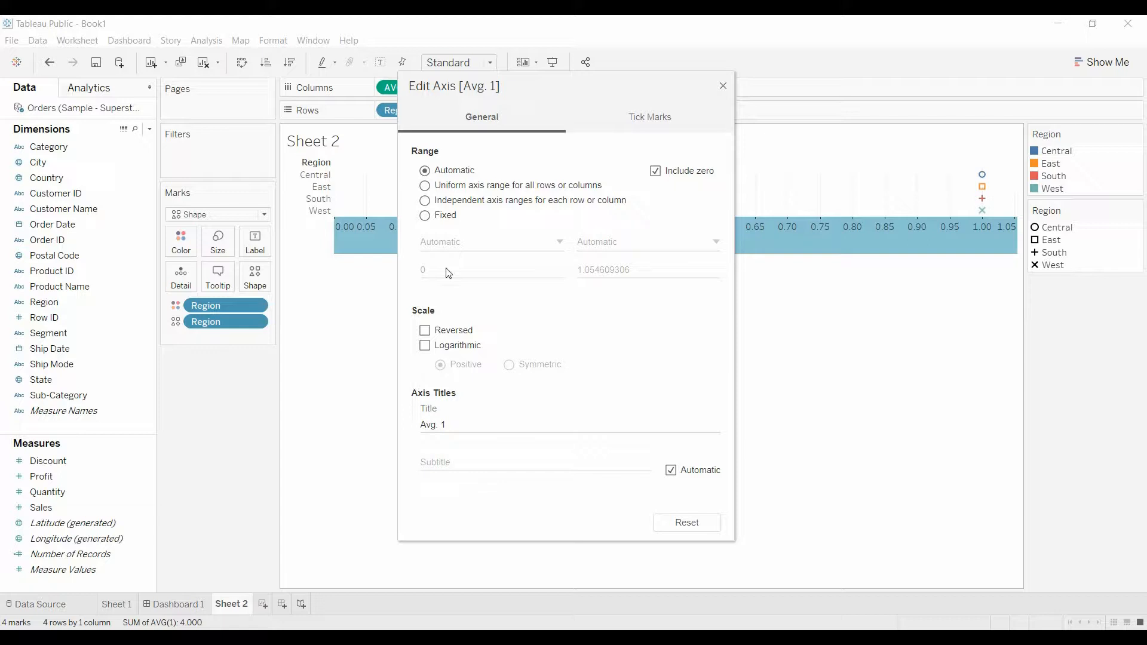
{"action": "left_click", "coordinate": [424, 215]}
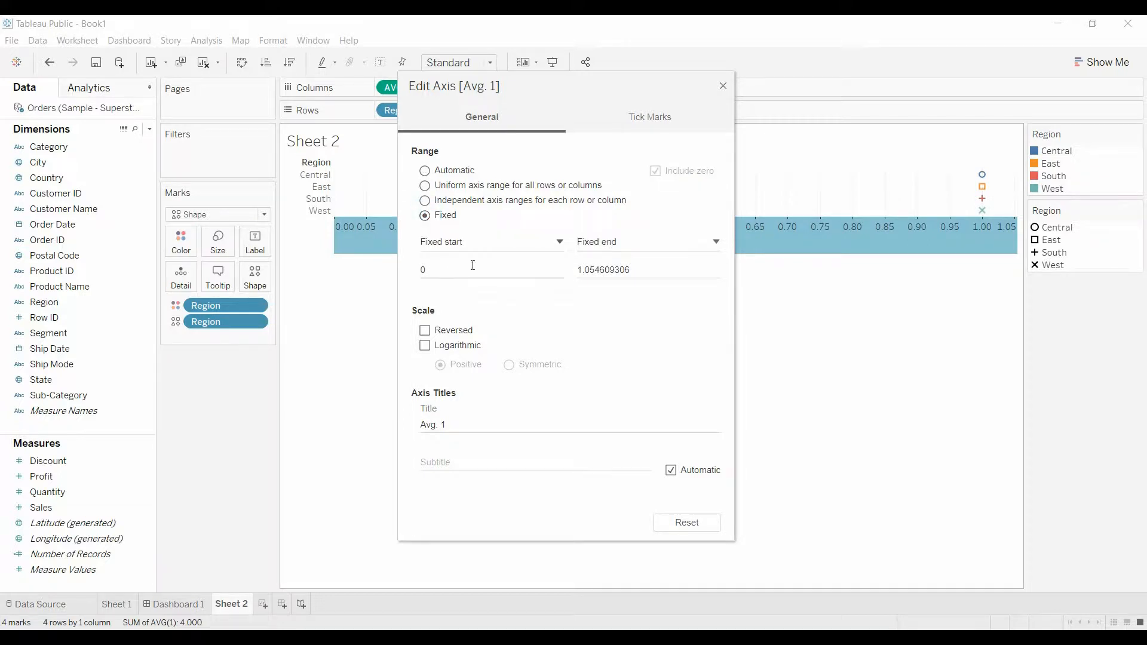
{"action": "left_click", "coordinate": [489, 268]}
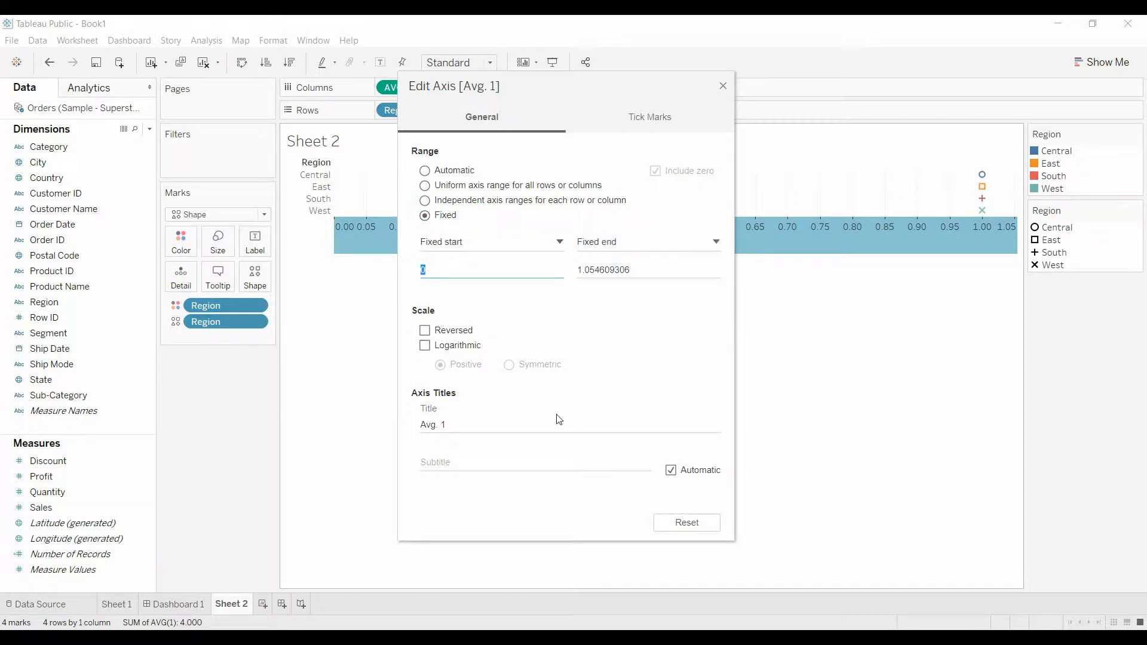
{"action": "type", "text": "1"}
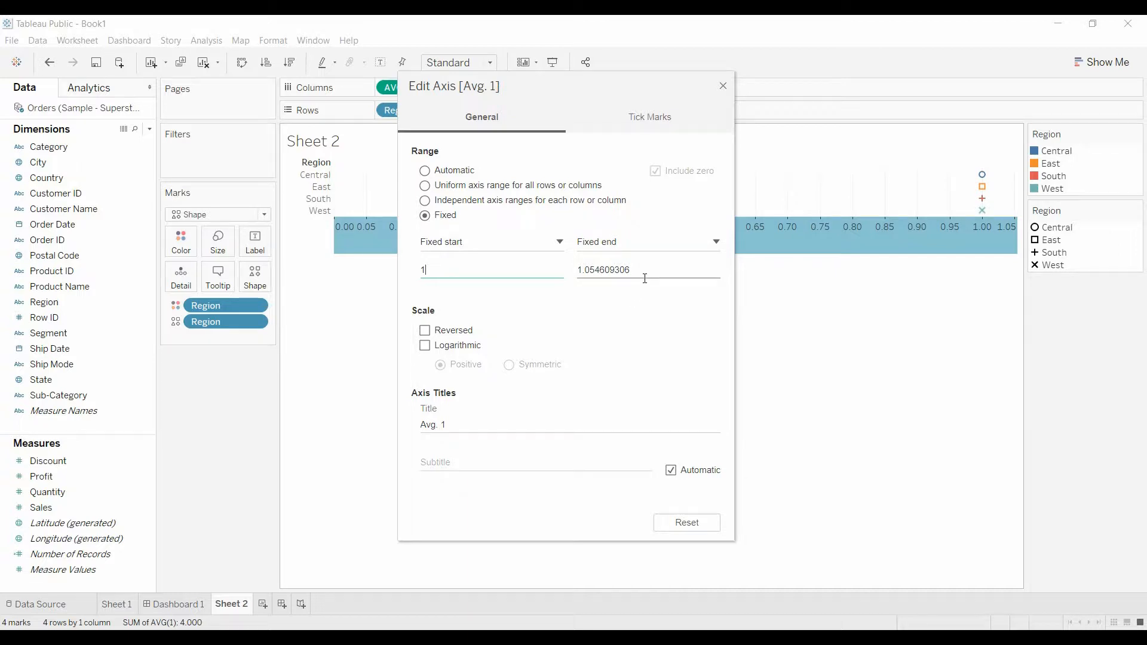
{"action": "type", "text": "1"}
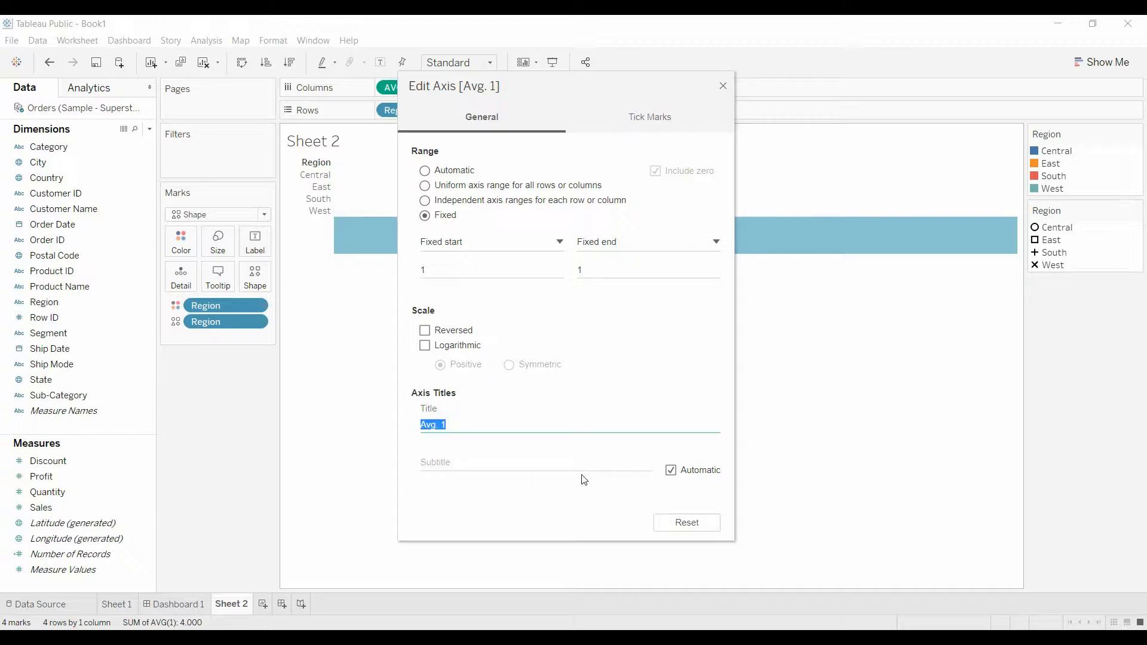
{"action": "key", "text": "Delete"}
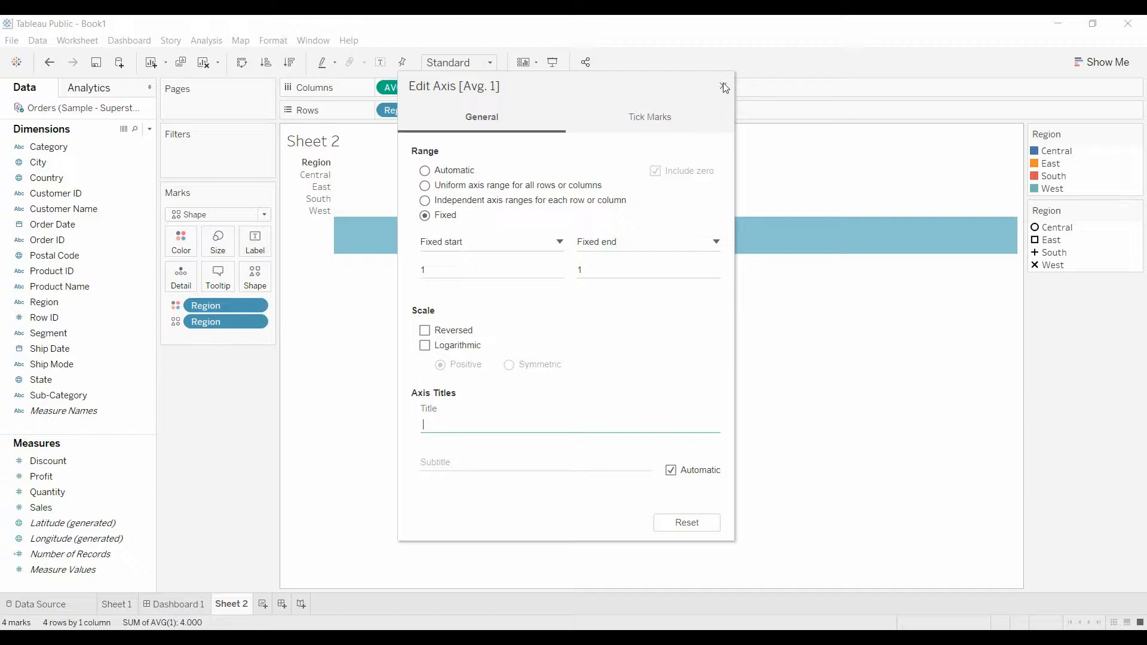
{"action": "left_click", "coordinate": [724, 86]}
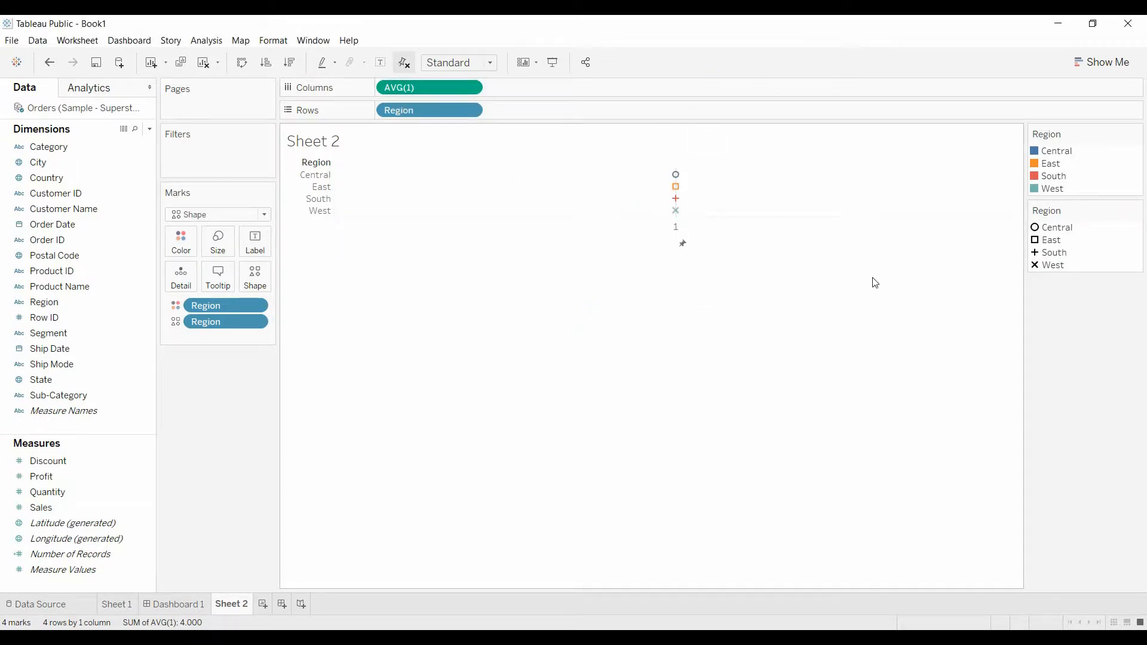
{"action": "mouse_move", "coordinate": [1016, 203]}
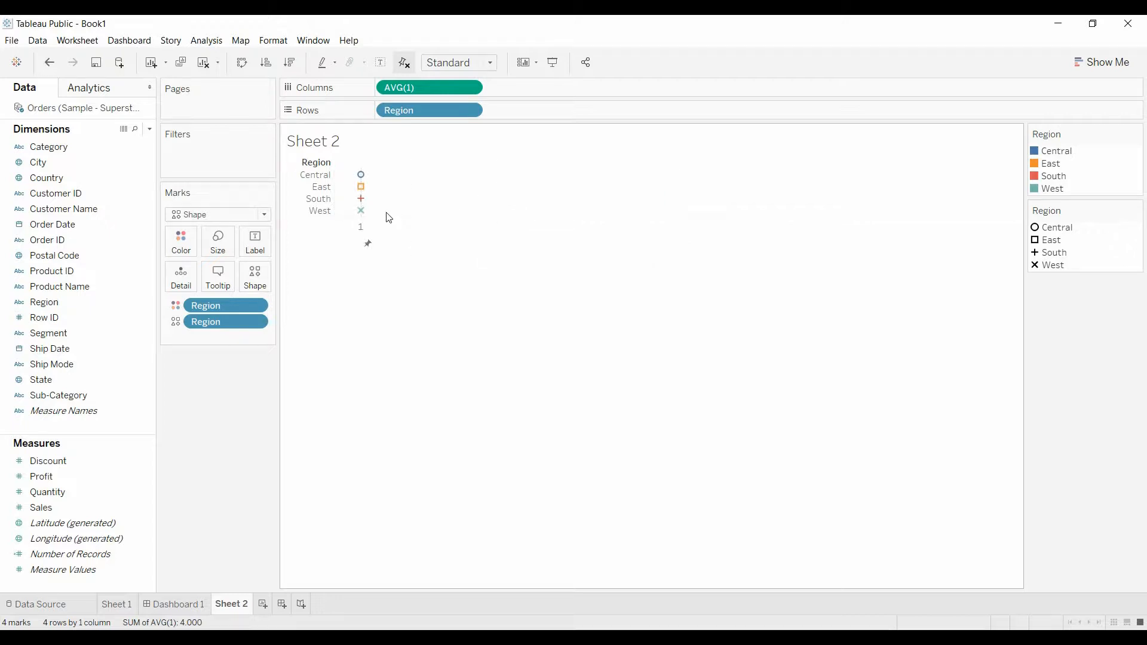
{"action": "mouse_move", "coordinate": [378, 202]}
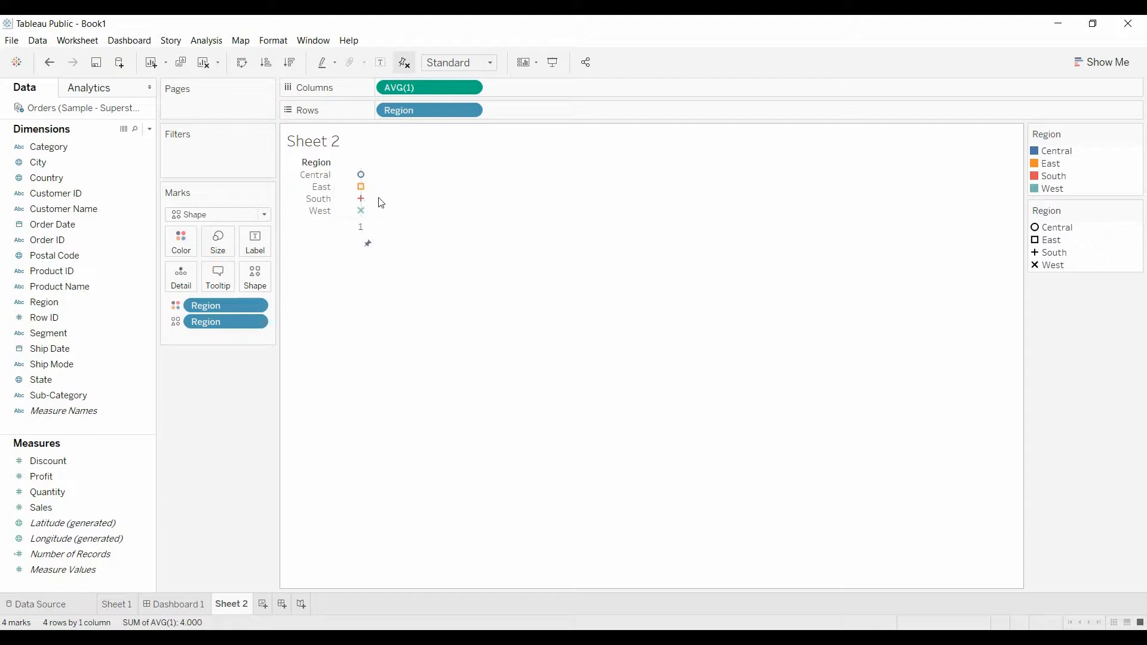
{"action": "mouse_move", "coordinate": [393, 208]}
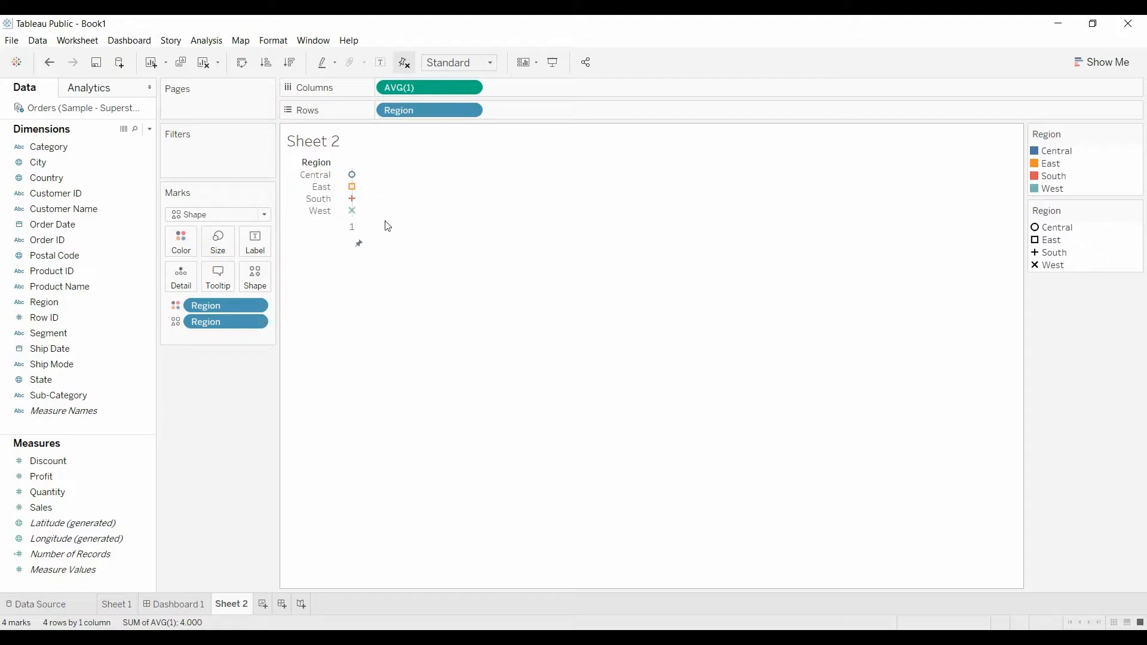
{"action": "mouse_move", "coordinate": [396, 180]}
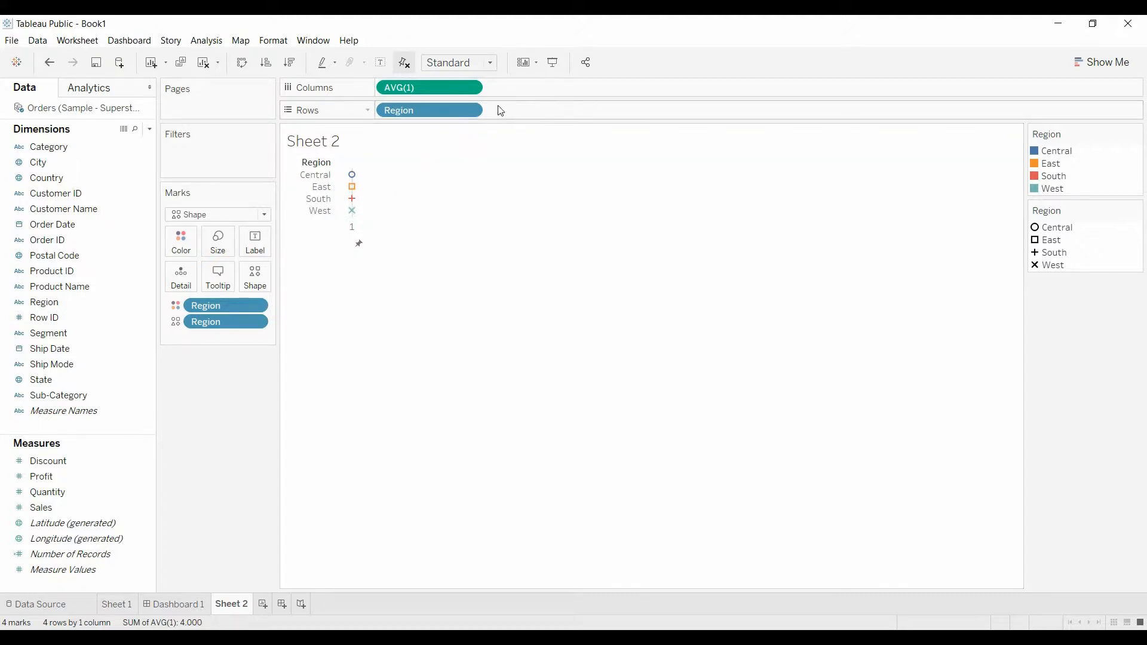
- Adjust the AVG(1) column field so the region symbols form a compact list
{"action": "left_click", "coordinate": [471, 88]}
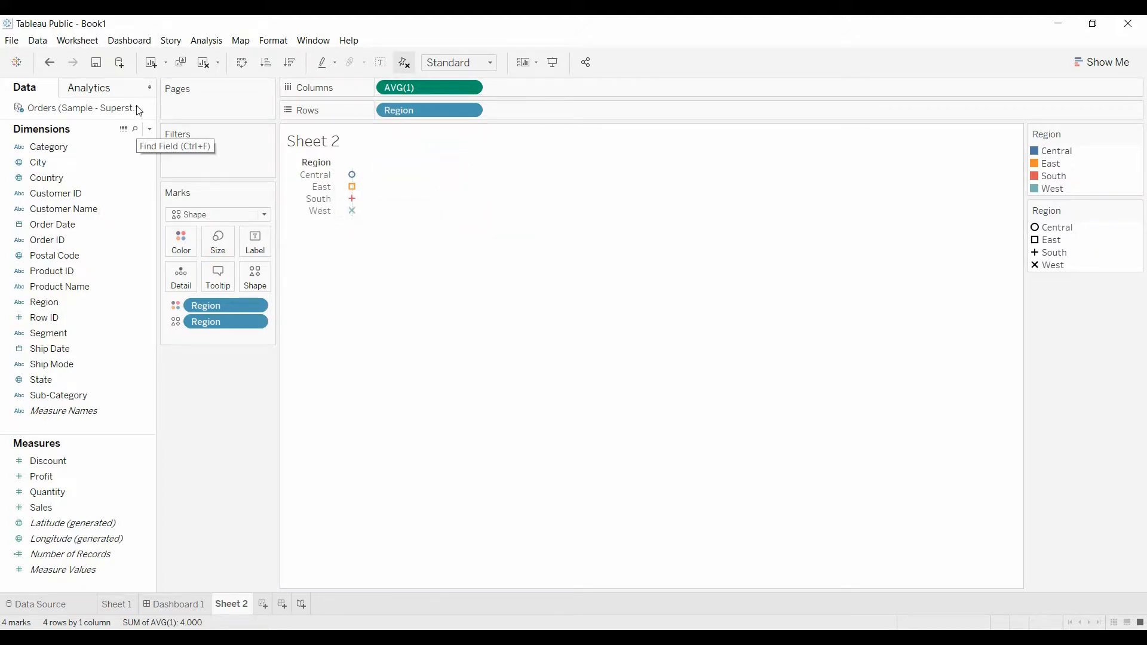
- Set grid lines, zero lines and axis rulers to None for both columns and rows
{"action": "left_click", "coordinate": [273, 41]}
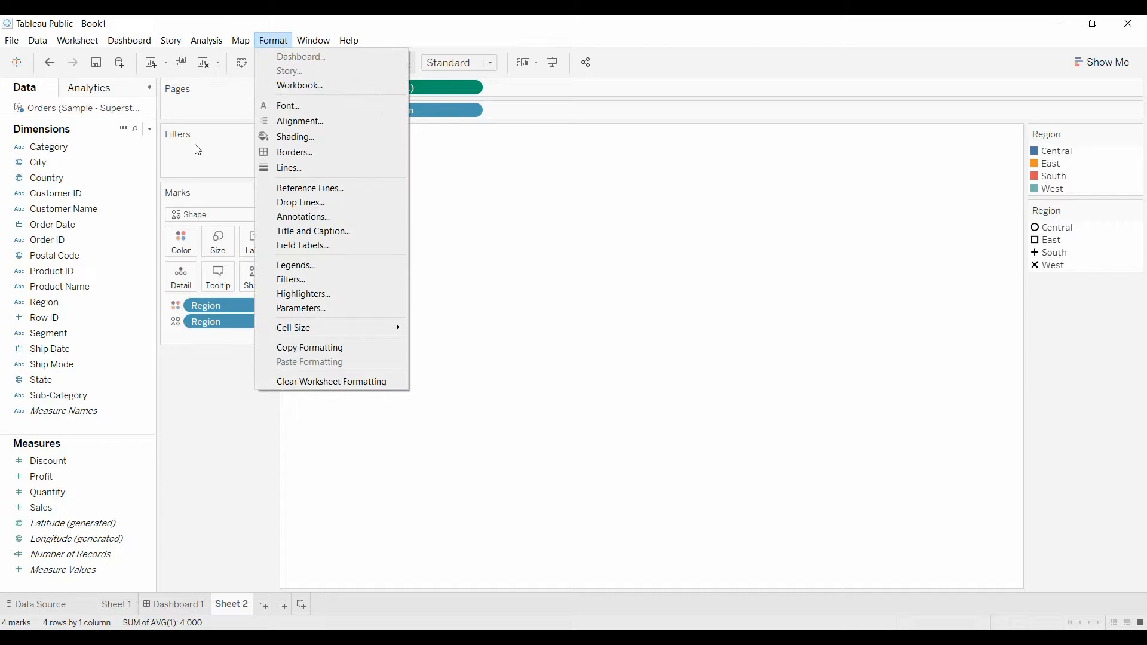
{"action": "left_click", "coordinate": [294, 152]}
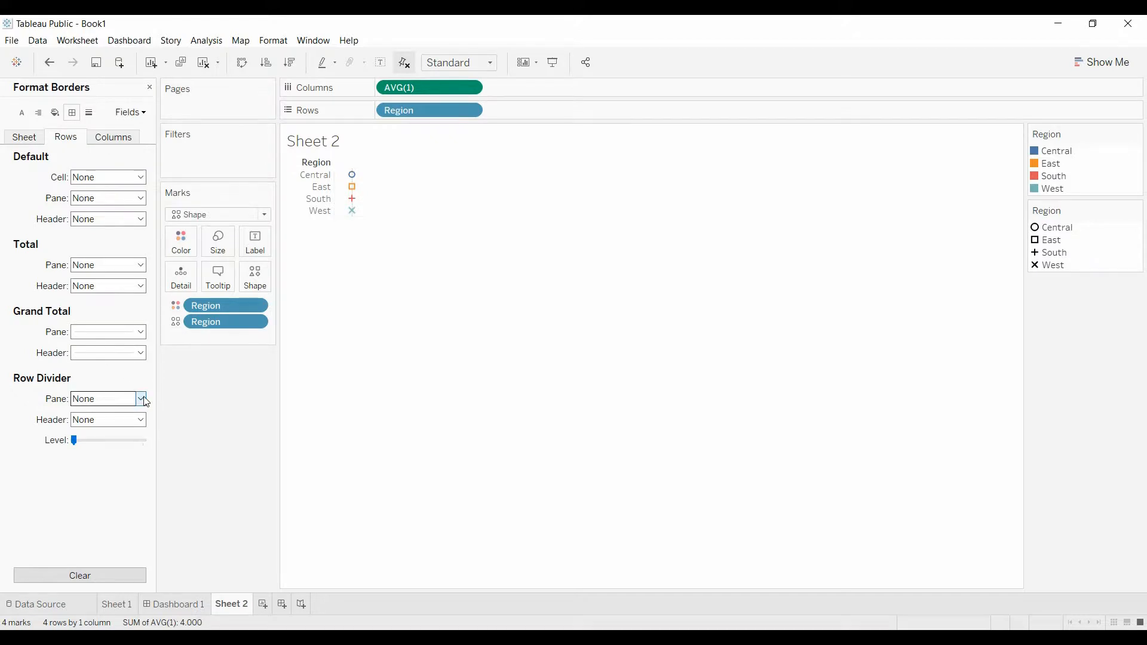
{"action": "left_click", "coordinate": [114, 136]}
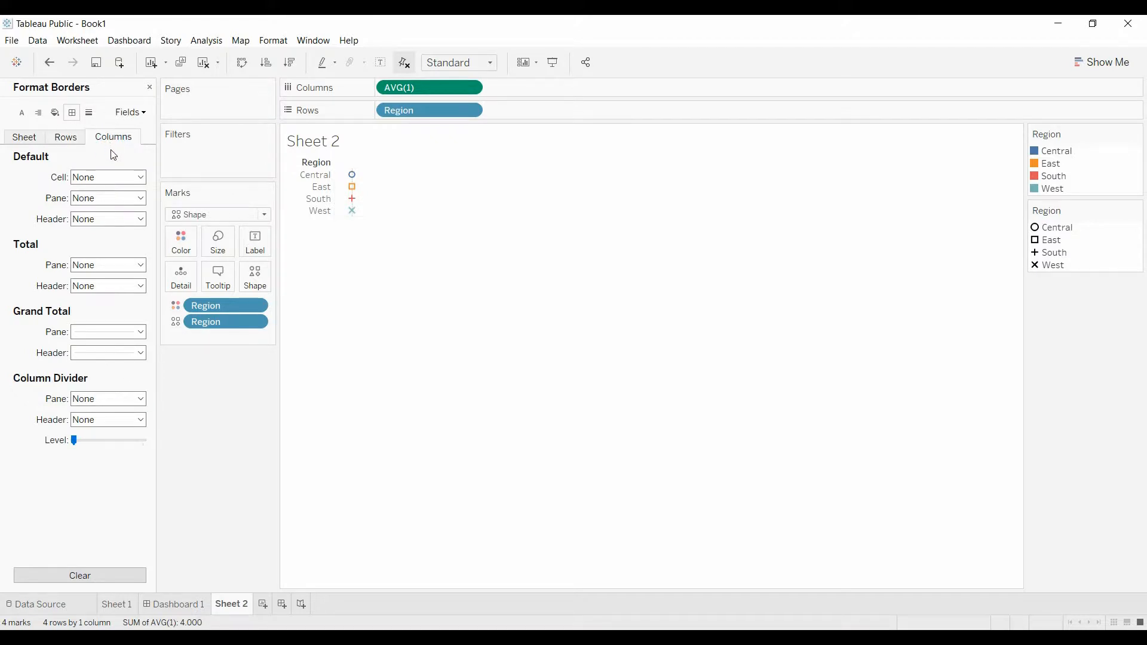
{"action": "left_click", "coordinate": [88, 112]}
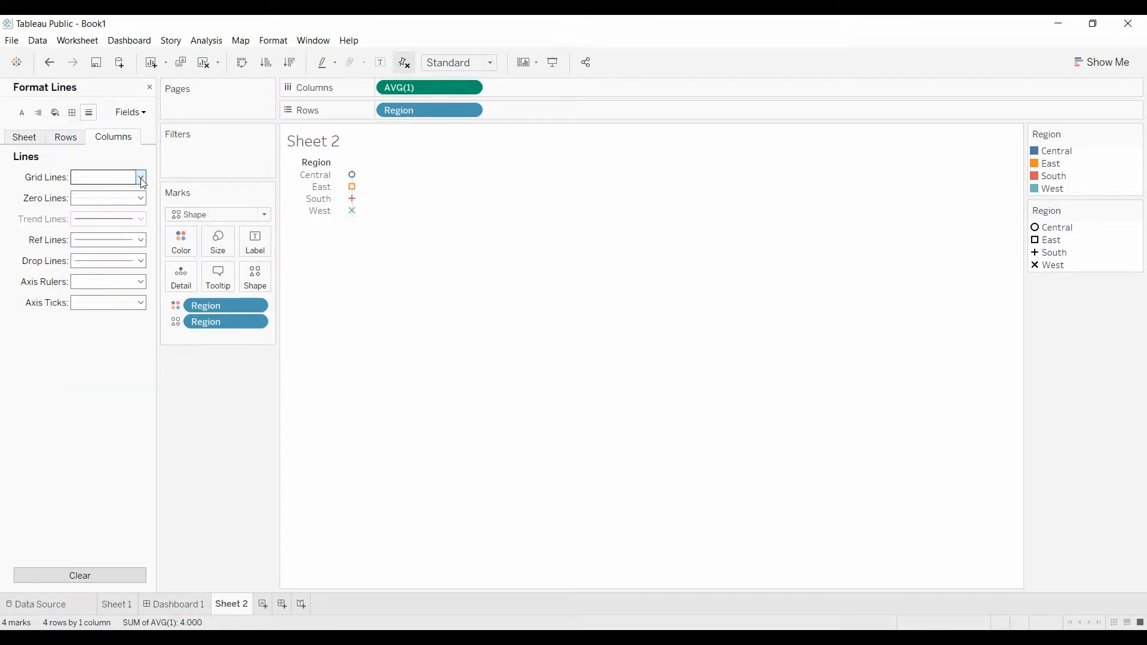
{"action": "left_click", "coordinate": [139, 177]}
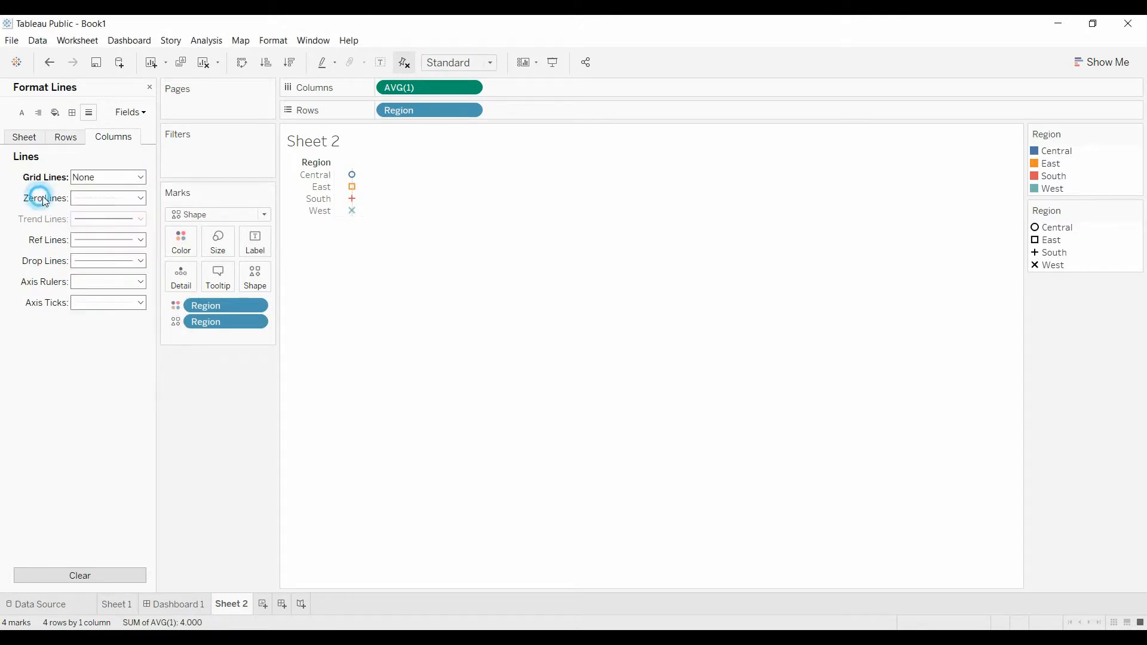
{"action": "left_click", "coordinate": [138, 199]}
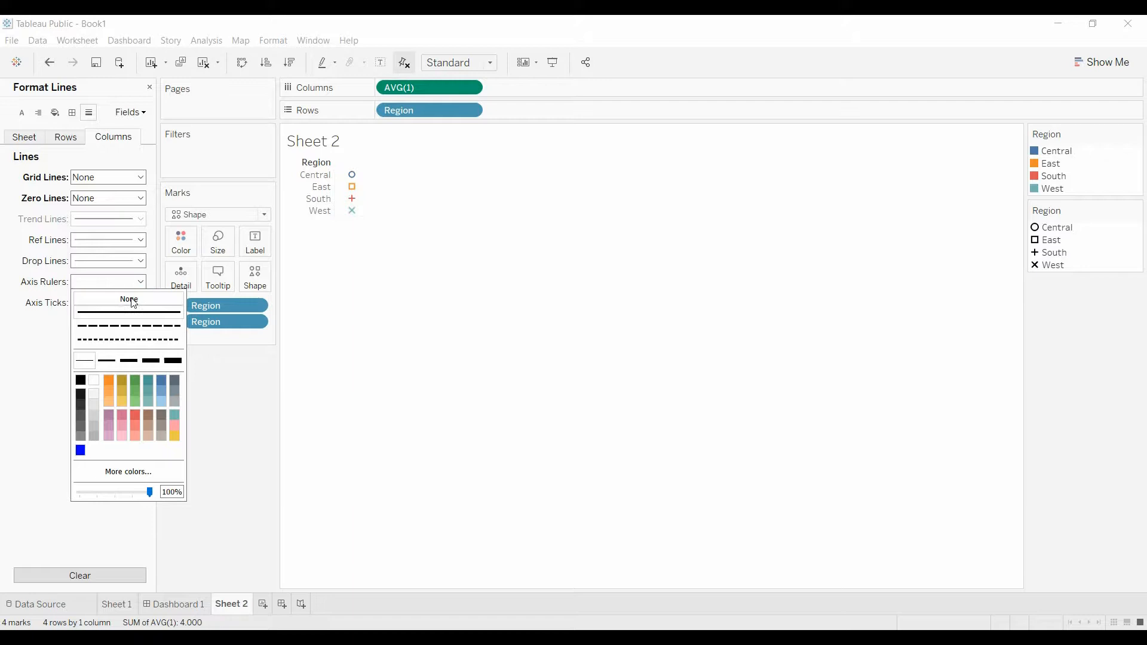
{"action": "left_click", "coordinate": [129, 300]}
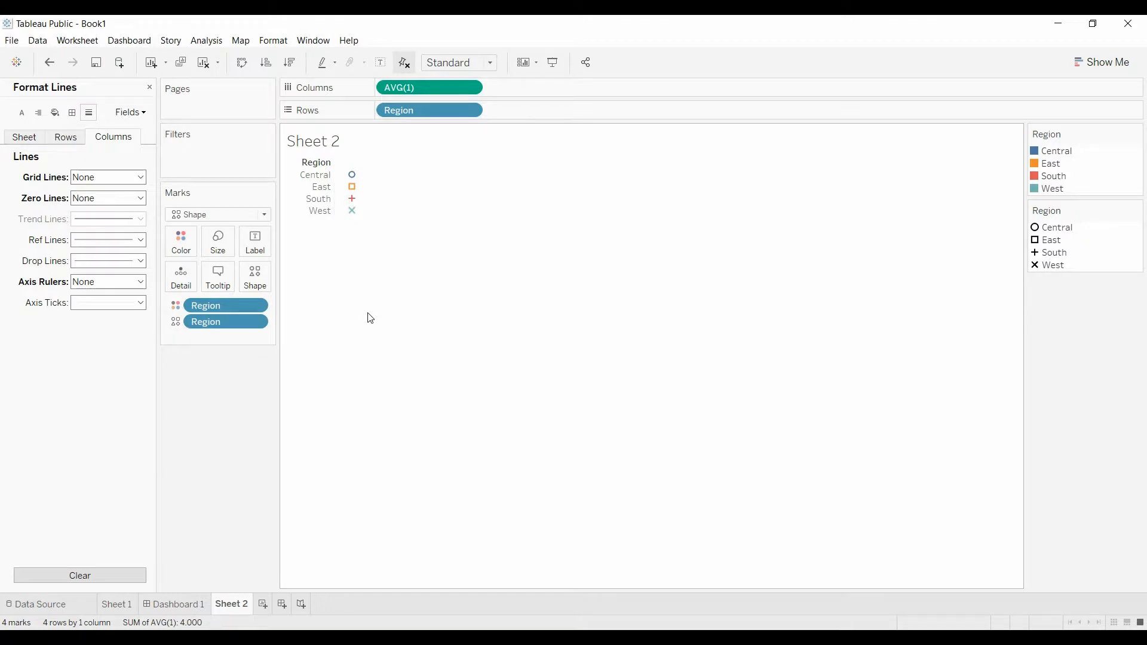
{"action": "left_click", "coordinate": [64, 139]}
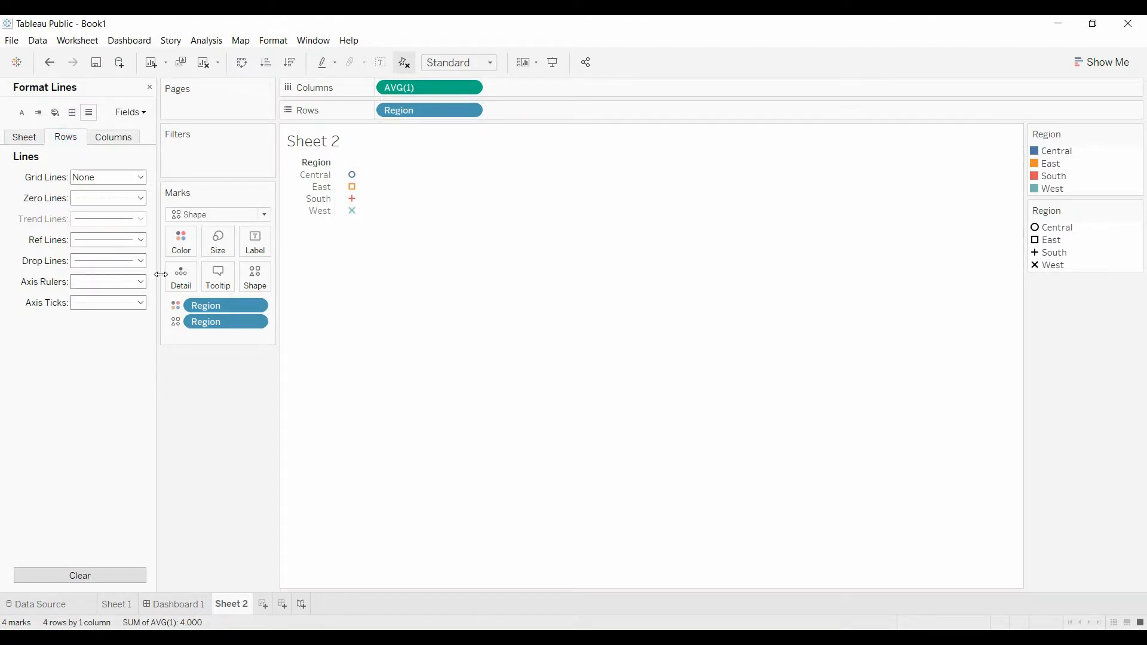
{"action": "left_click", "coordinate": [141, 282]}
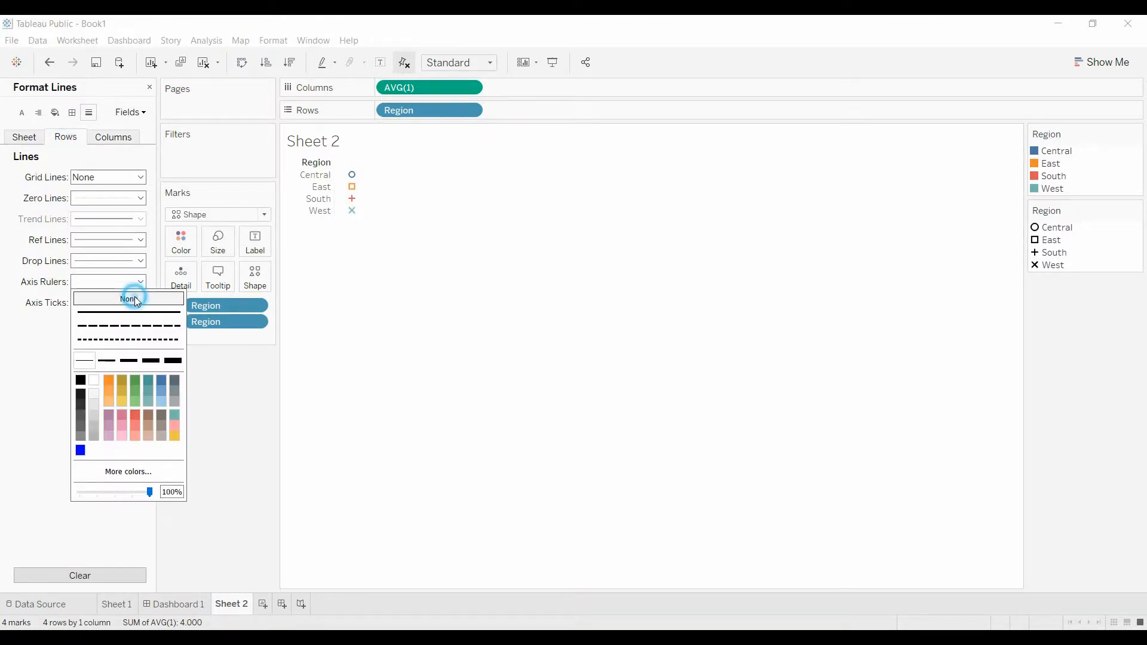
{"action": "left_click", "coordinate": [24, 137]}
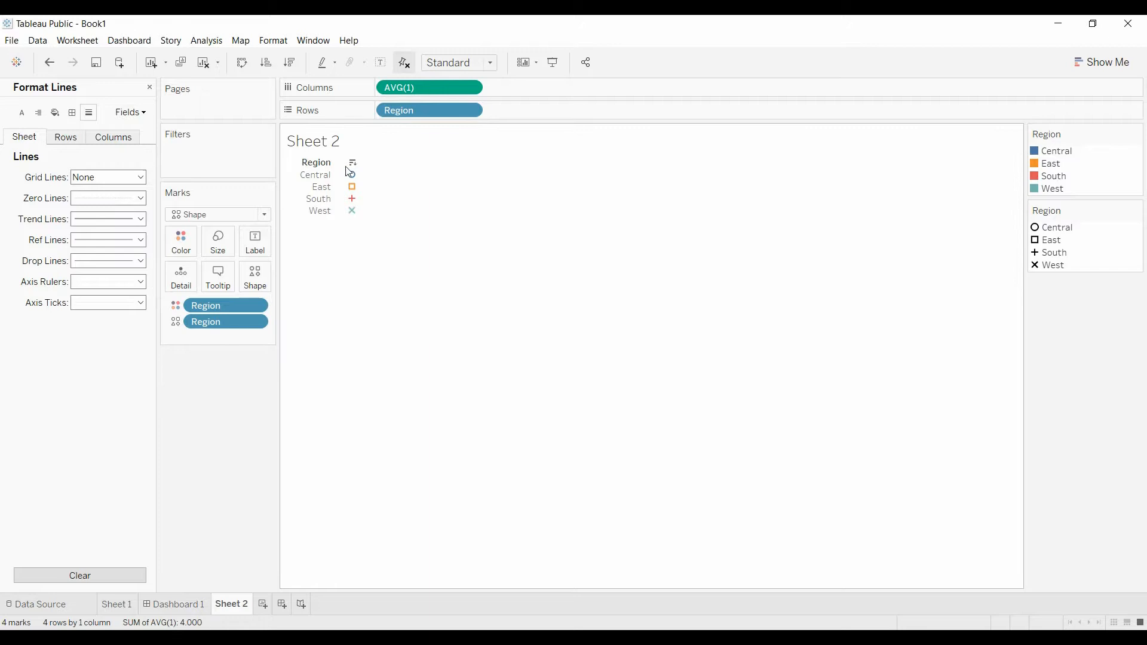
- Hide the Region field label for rows and return to Dashboard 1
{"action": "left_click", "coordinate": [472, 110]}
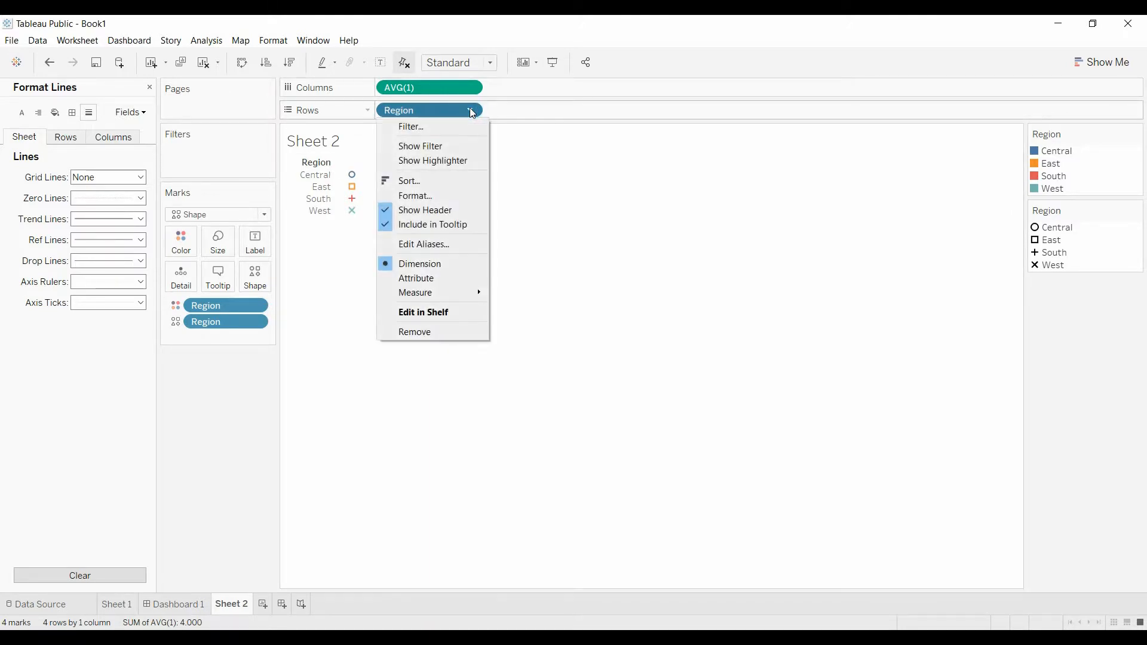
{"action": "mouse_move", "coordinate": [319, 167]}
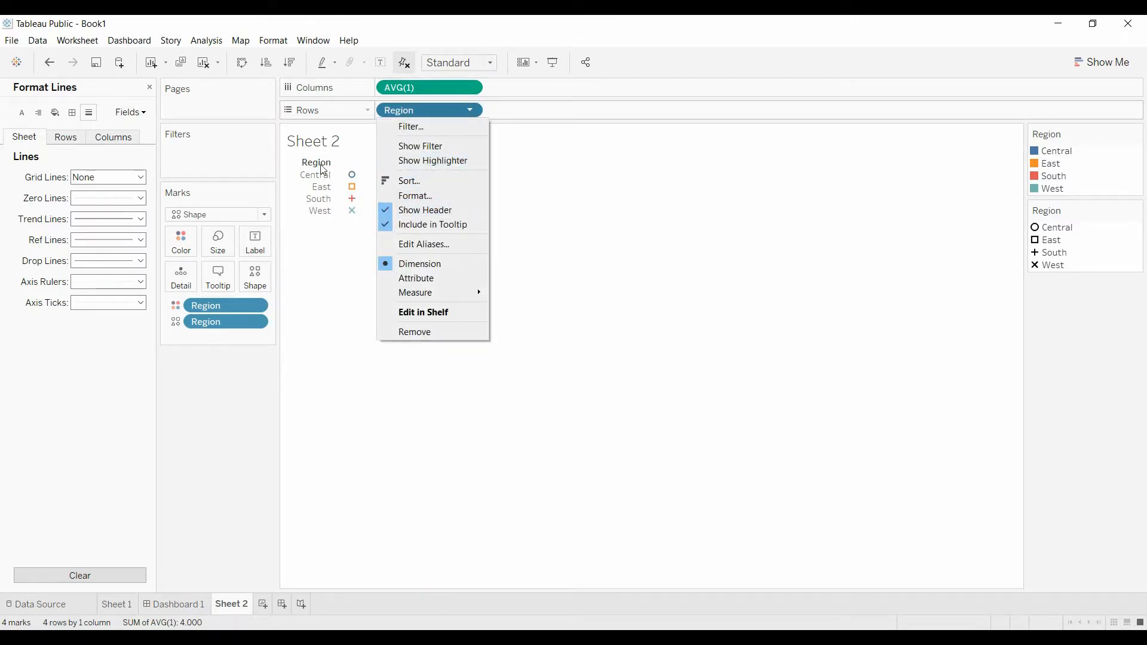
{"action": "right_click", "coordinate": [315, 163]}
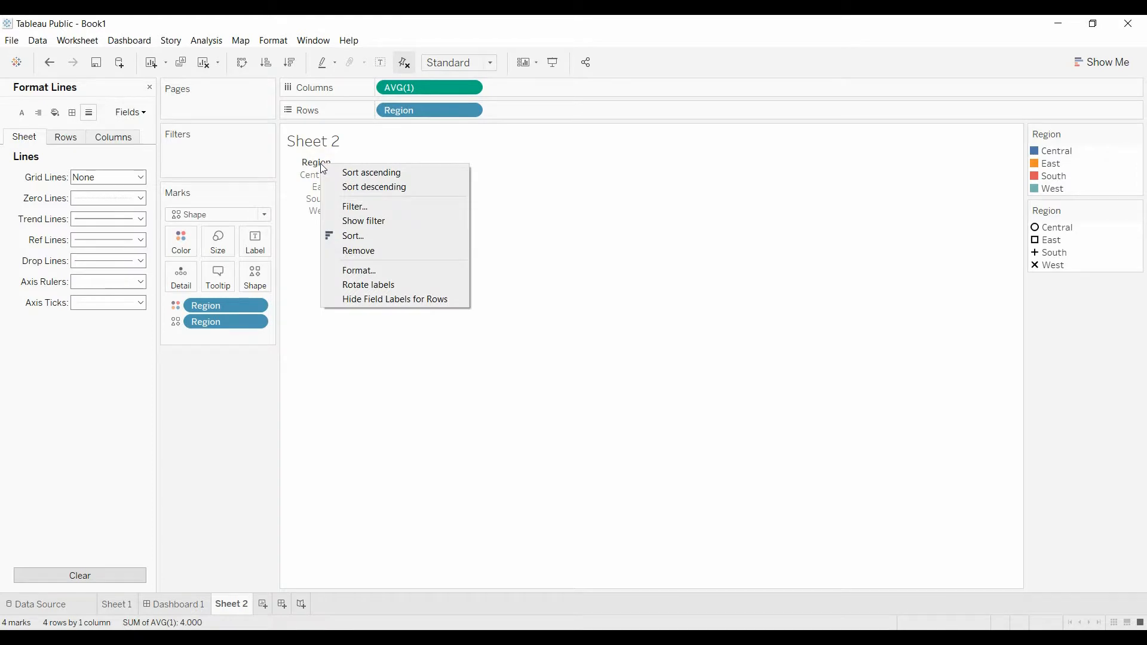
{"action": "left_click", "coordinate": [247, 387]}
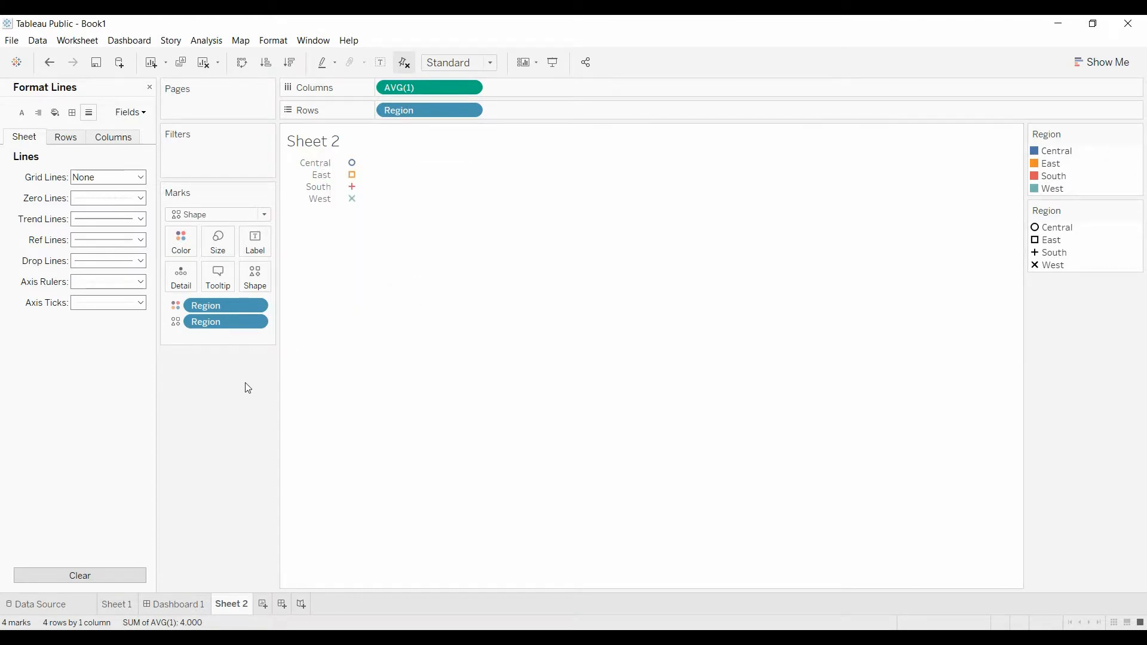
{"action": "mouse_move", "coordinate": [269, 471]}
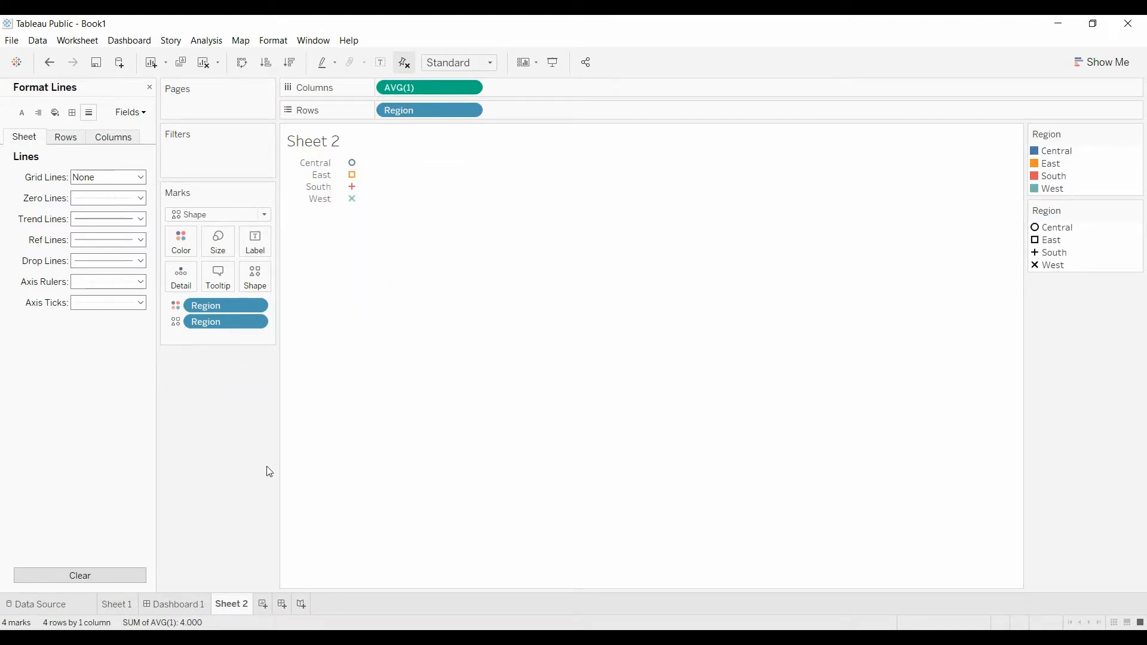
{"action": "mouse_move", "coordinate": [204, 582]}
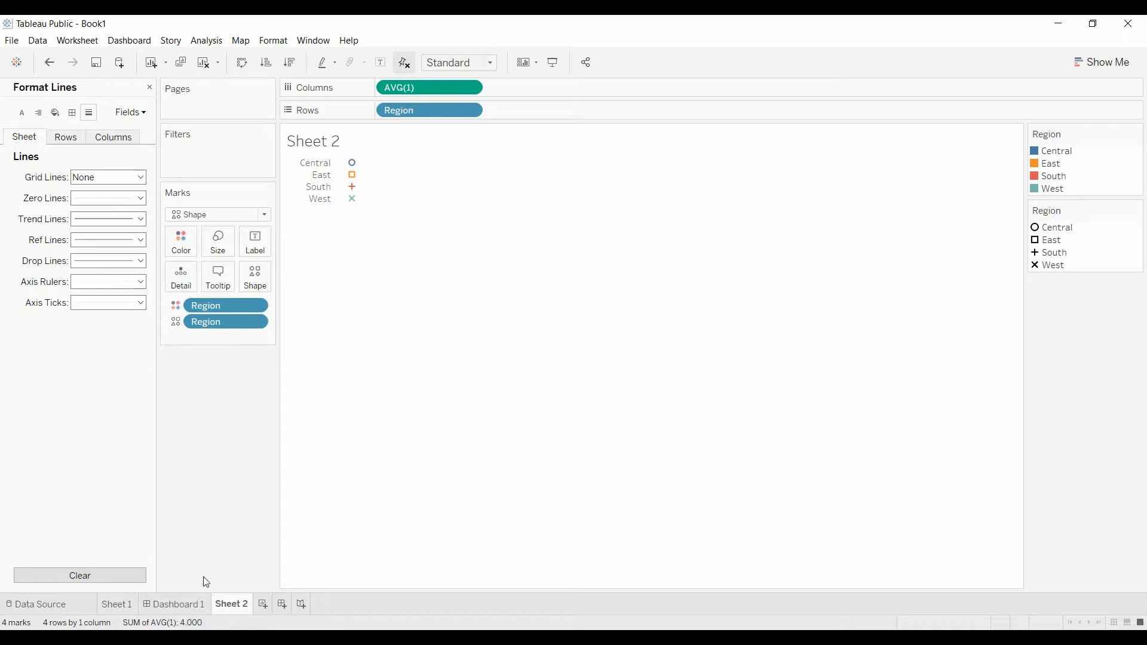
{"action": "left_click", "coordinate": [178, 605]}
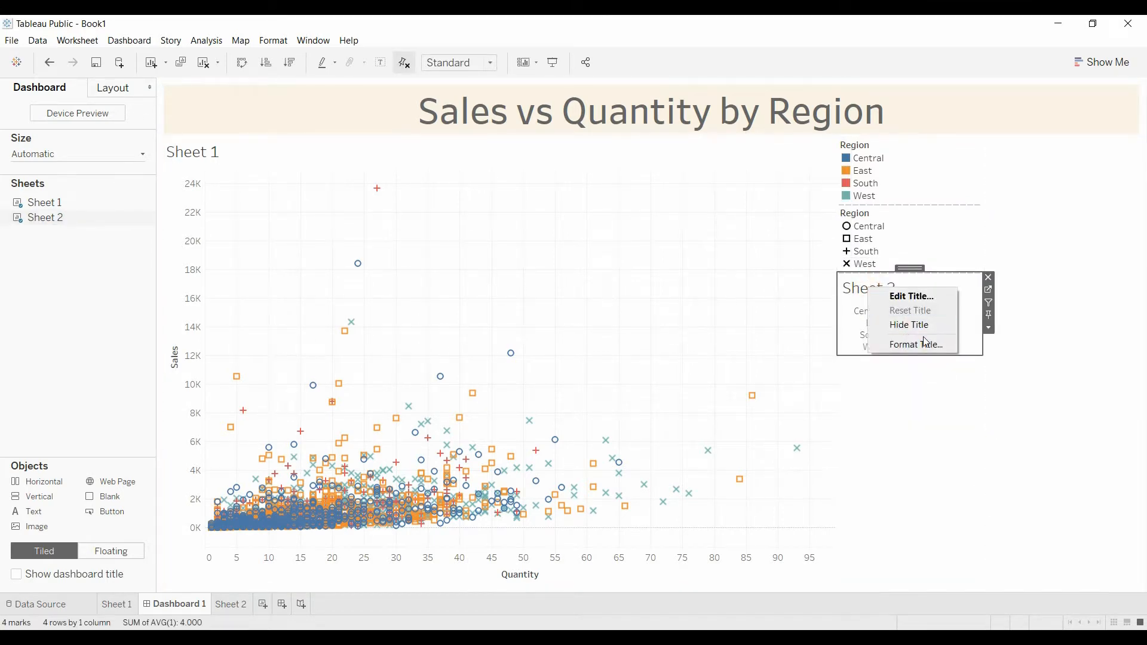
- Retitle the floating Sheet 2 on the dashboard as 'Legend', then return to that worksheet
{"action": "left_click", "coordinate": [910, 297]}
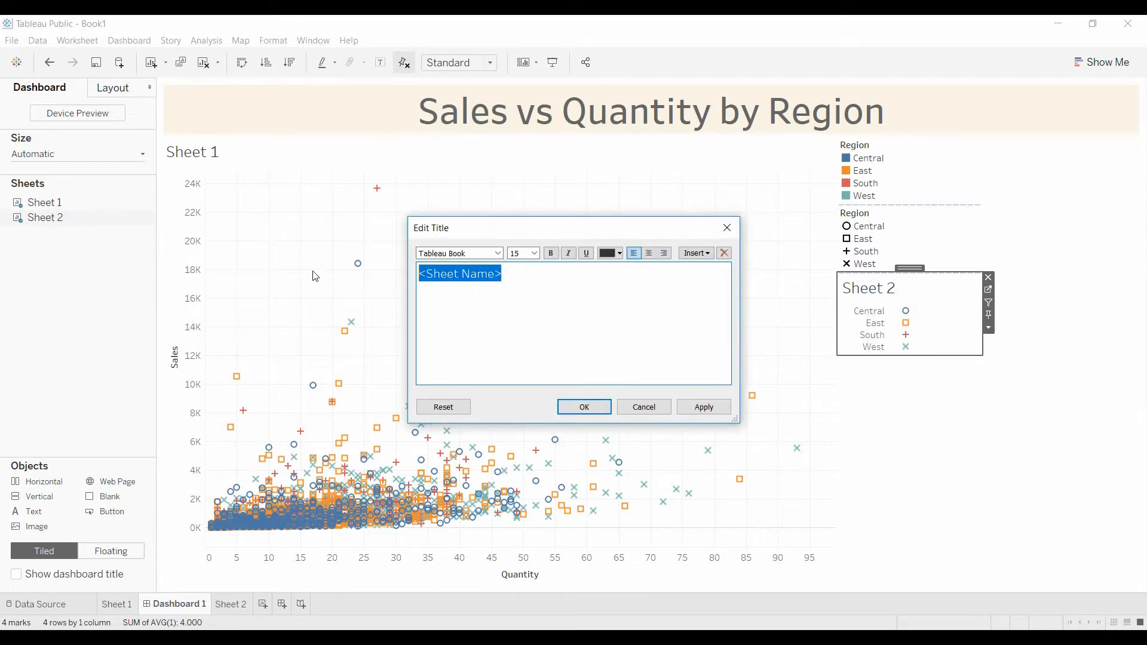
{"action": "type", "text": "Leg"}
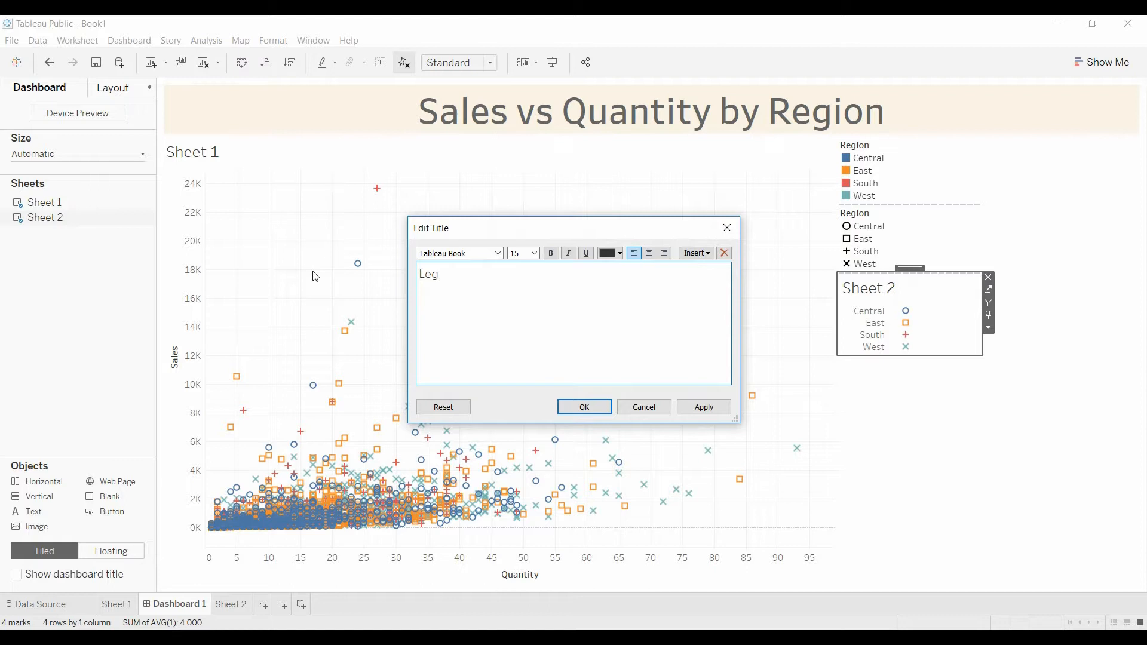
{"action": "type", "text": "end"}
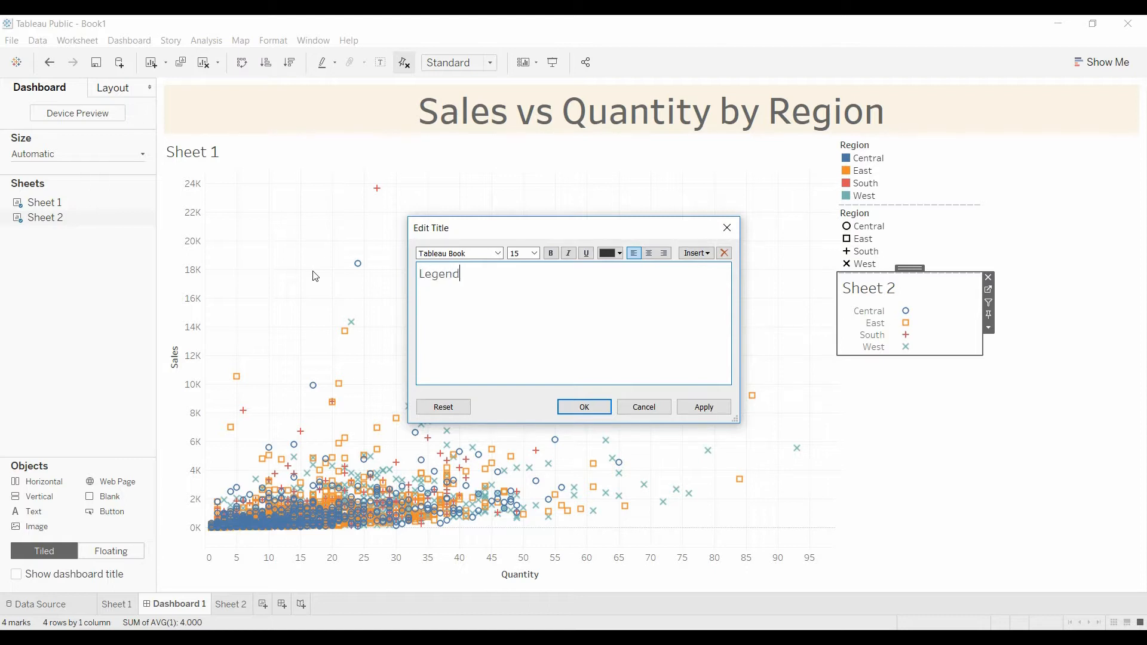
{"action": "left_click", "coordinate": [583, 407]}
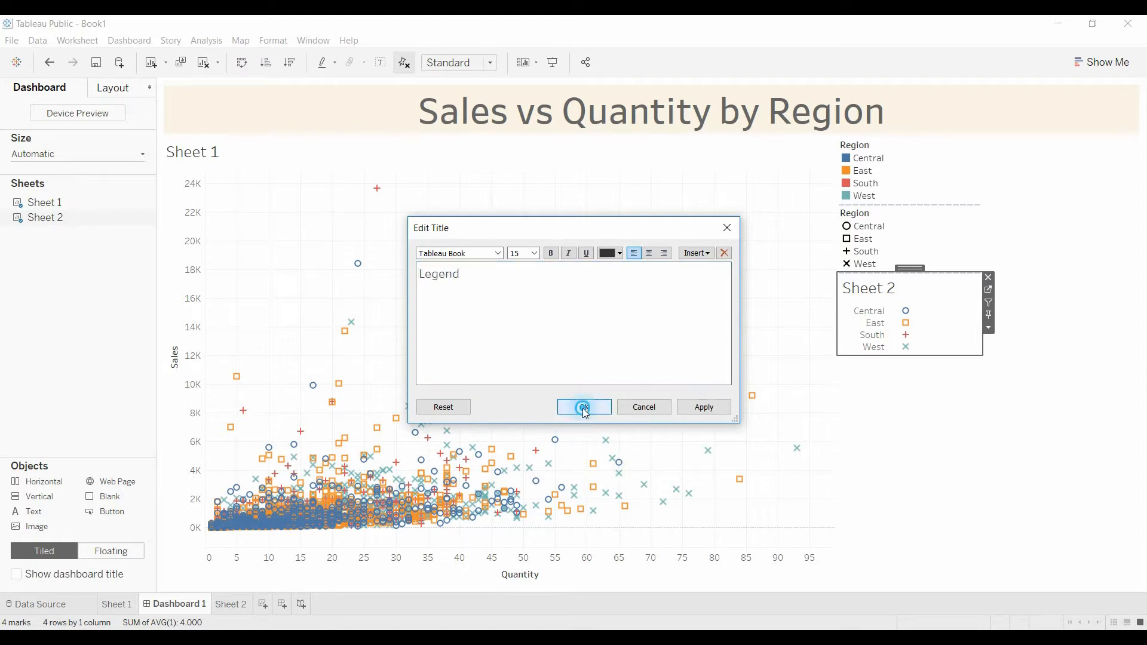
{"action": "left_click", "coordinate": [583, 407]}
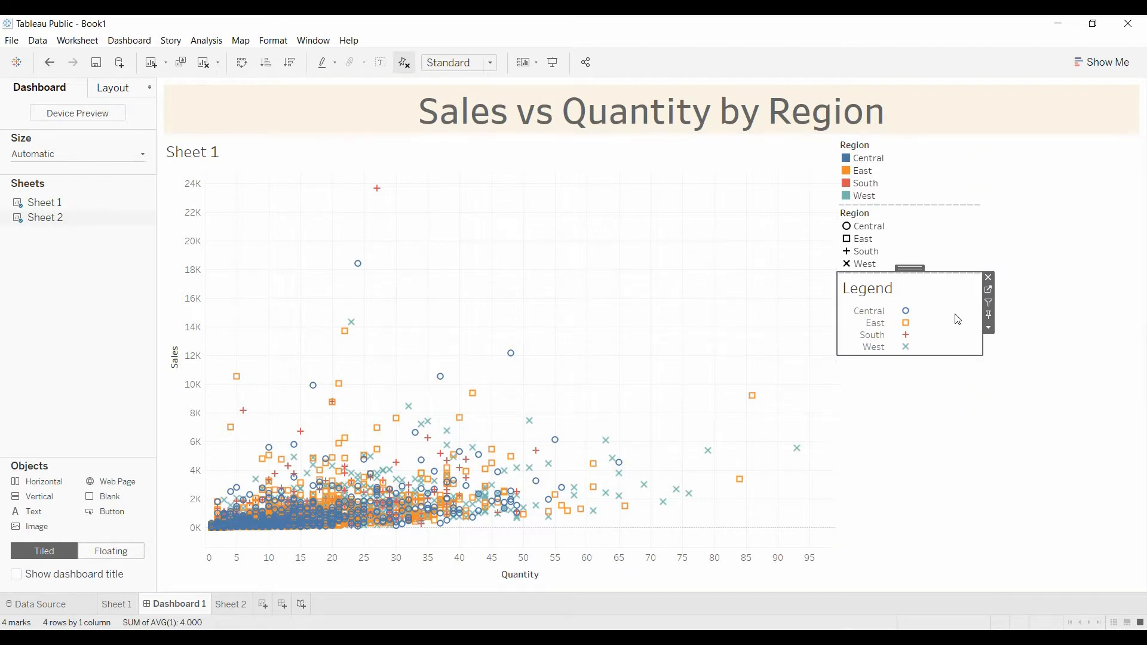
{"action": "mouse_move", "coordinate": [931, 337]}
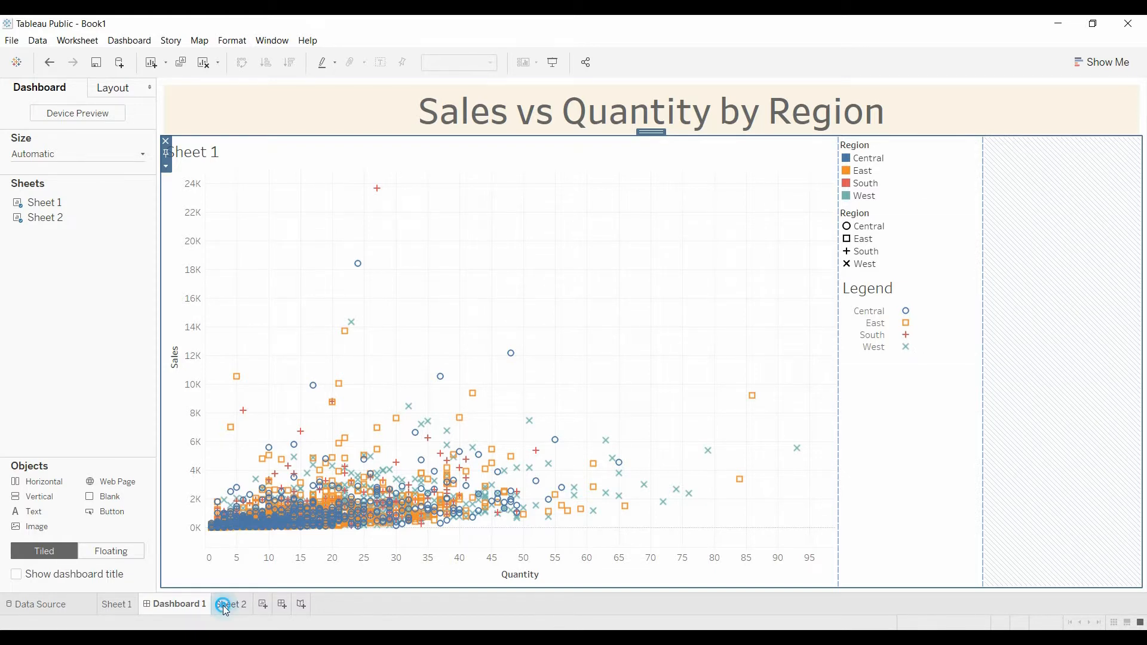
{"action": "left_click", "coordinate": [231, 603]}
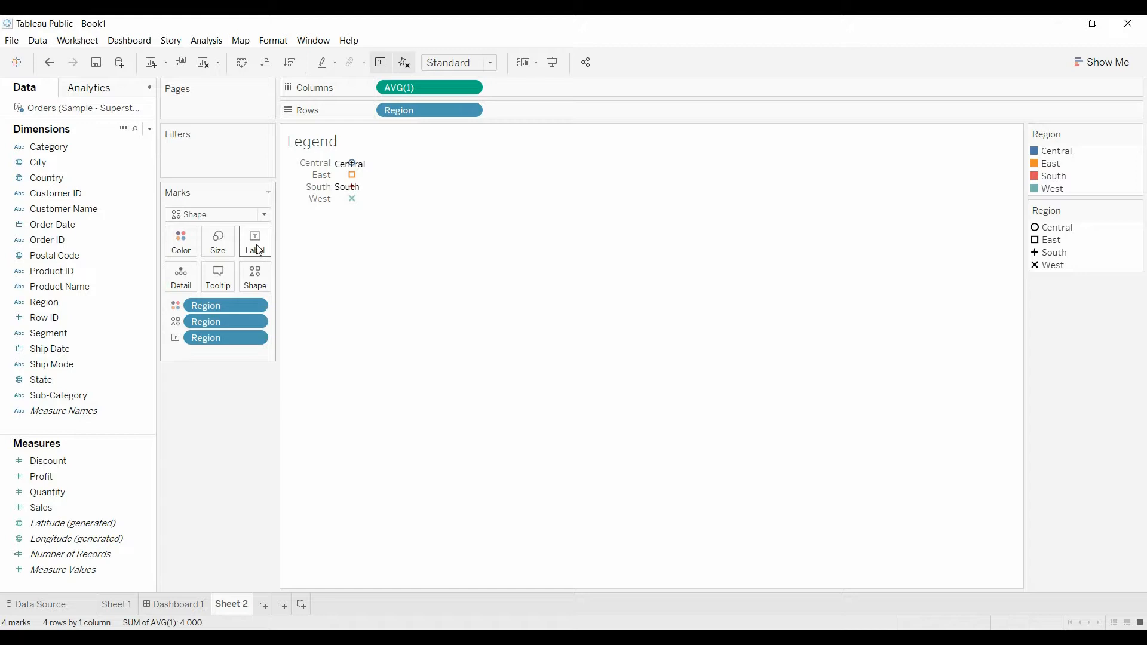
- Show region-name mark labels with their font set to Match Mark Color
{"action": "left_click", "coordinate": [255, 241]}
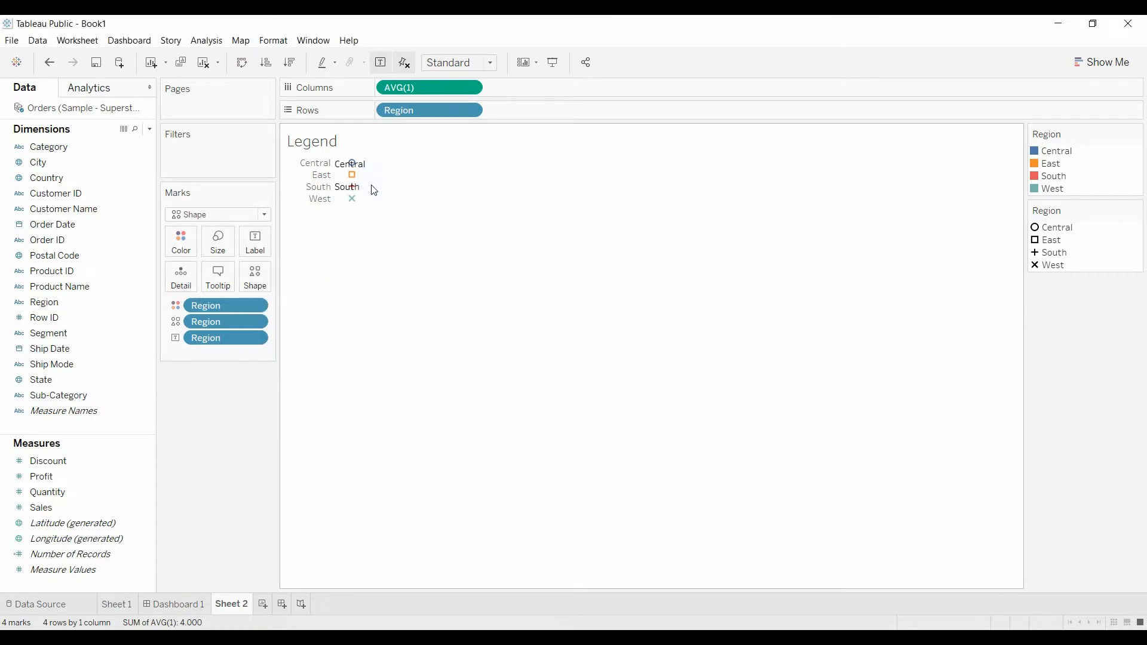
{"action": "mouse_move", "coordinate": [365, 207]}
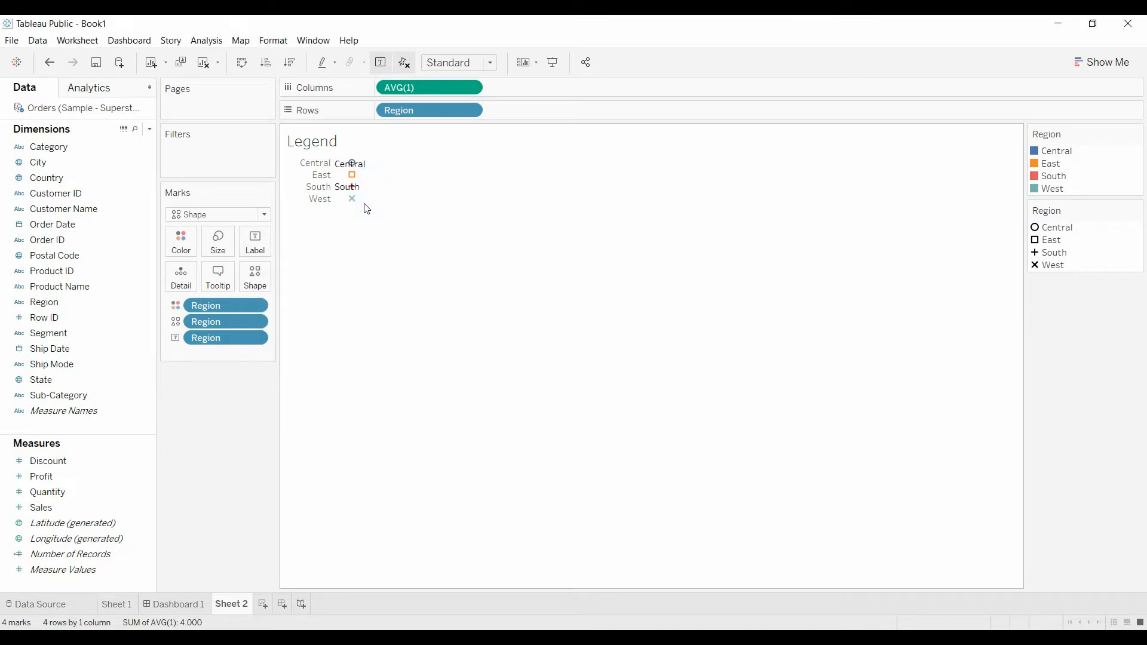
{"action": "mouse_move", "coordinate": [377, 196]}
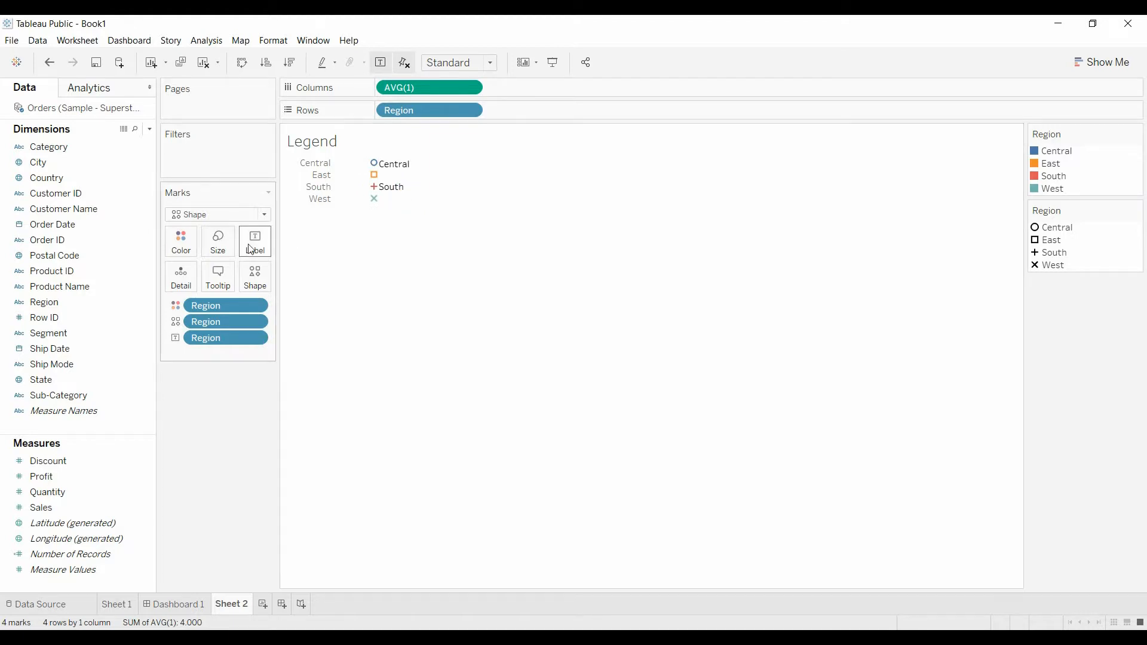
{"action": "left_click", "coordinate": [254, 241]}
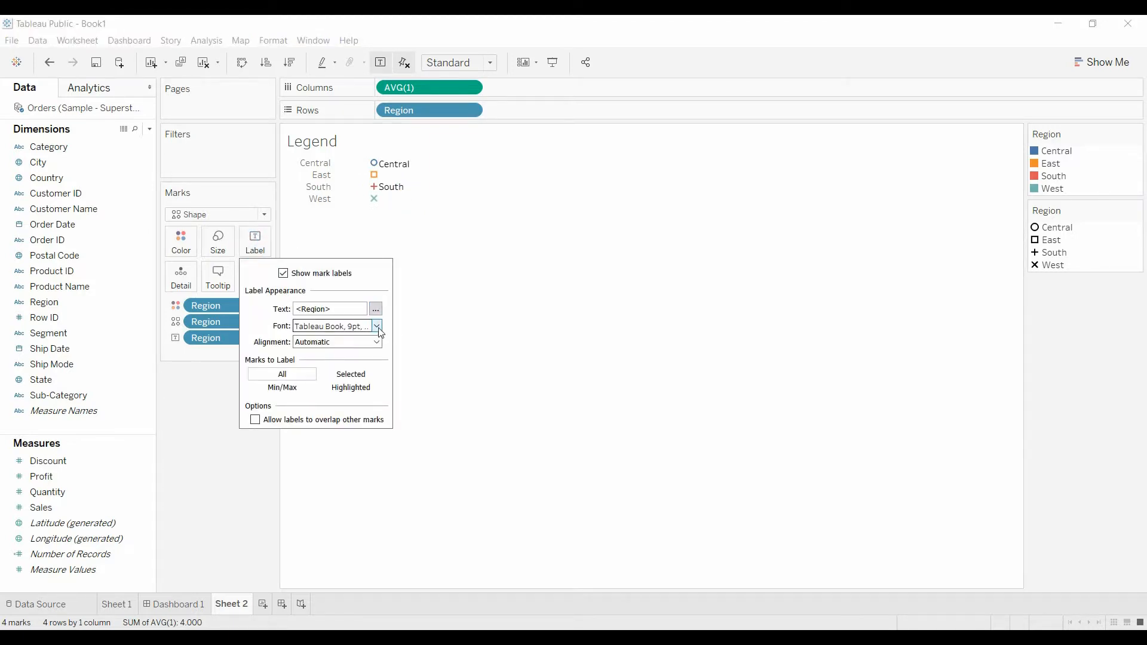
{"action": "left_click", "coordinate": [378, 325]}
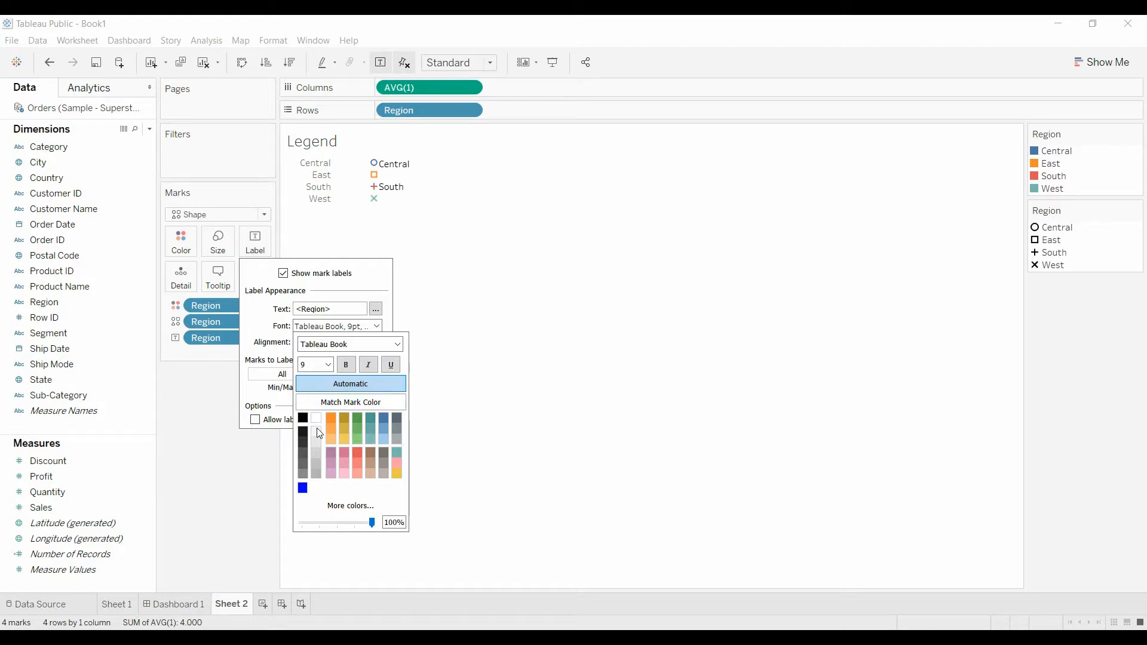
{"action": "left_click", "coordinate": [327, 364]}
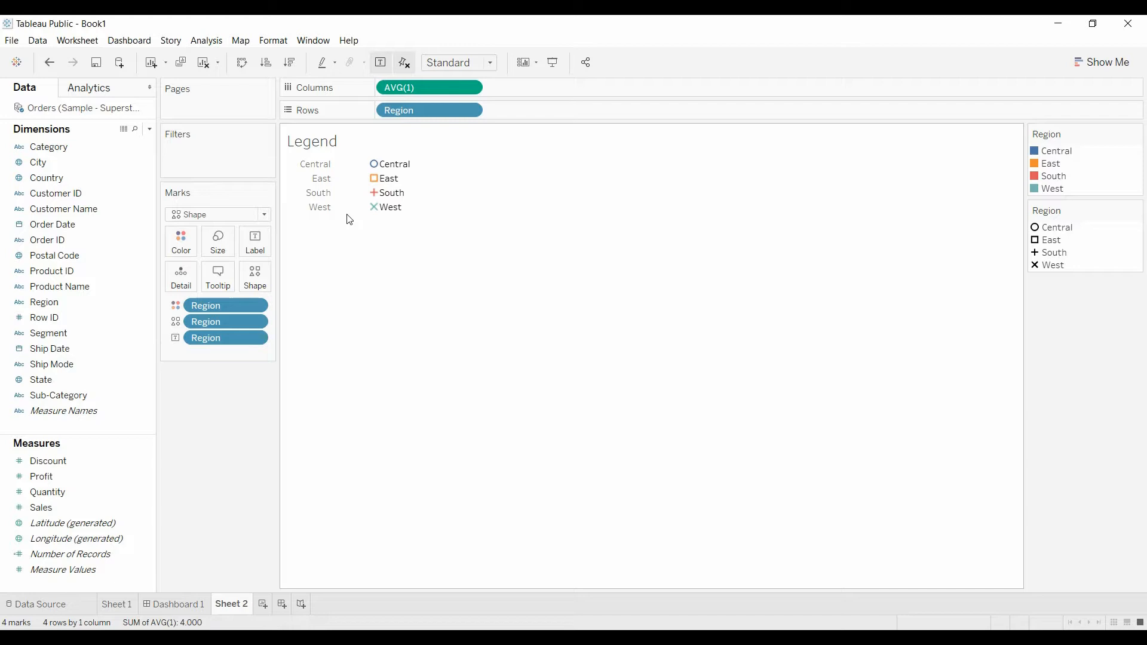
{"action": "mouse_move", "coordinate": [410, 210]}
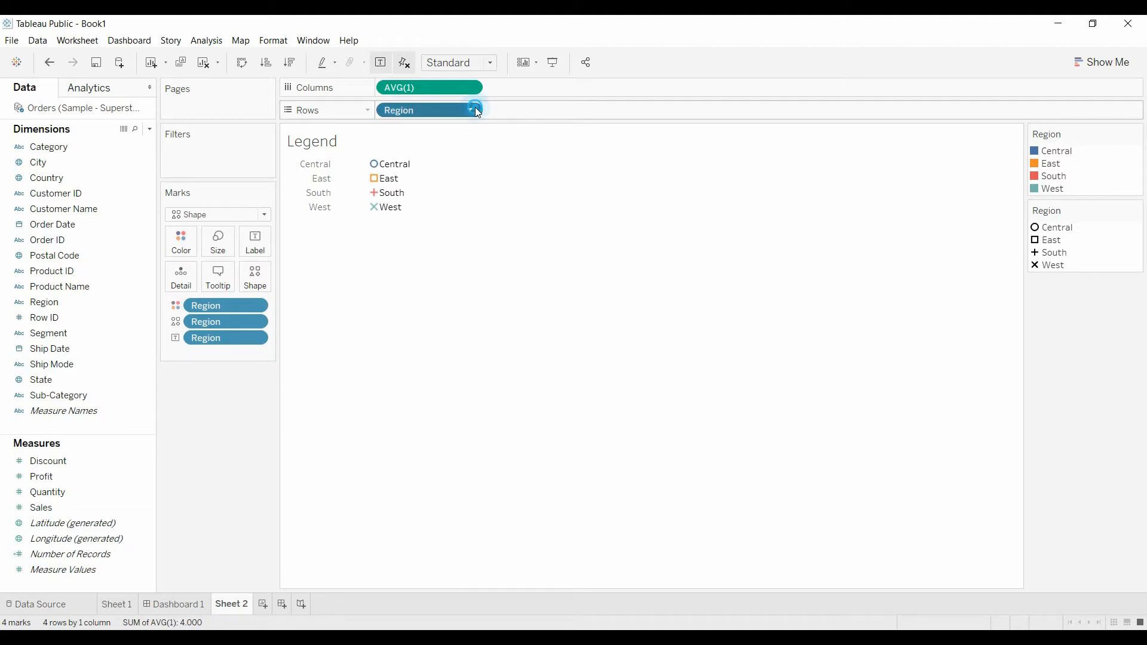
- Uncheck Show Header on the Region rows field so only shapes and labels remain
{"action": "left_click", "coordinate": [470, 110]}
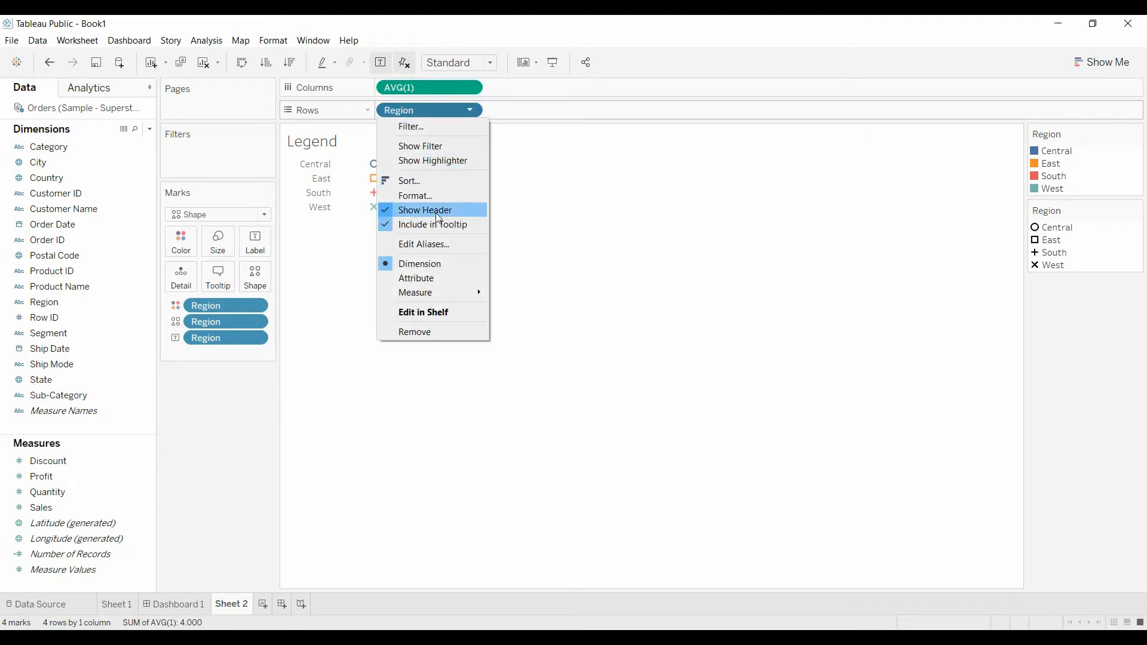
{"action": "left_click", "coordinate": [425, 210]}
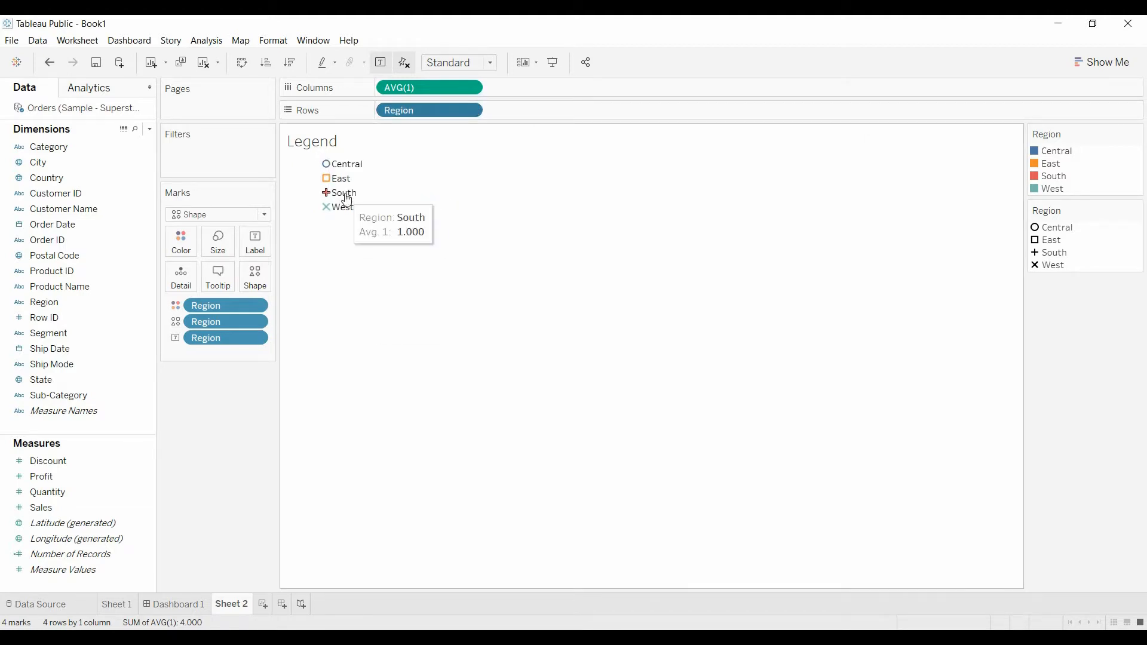
{"action": "mouse_move", "coordinate": [272, 262]}
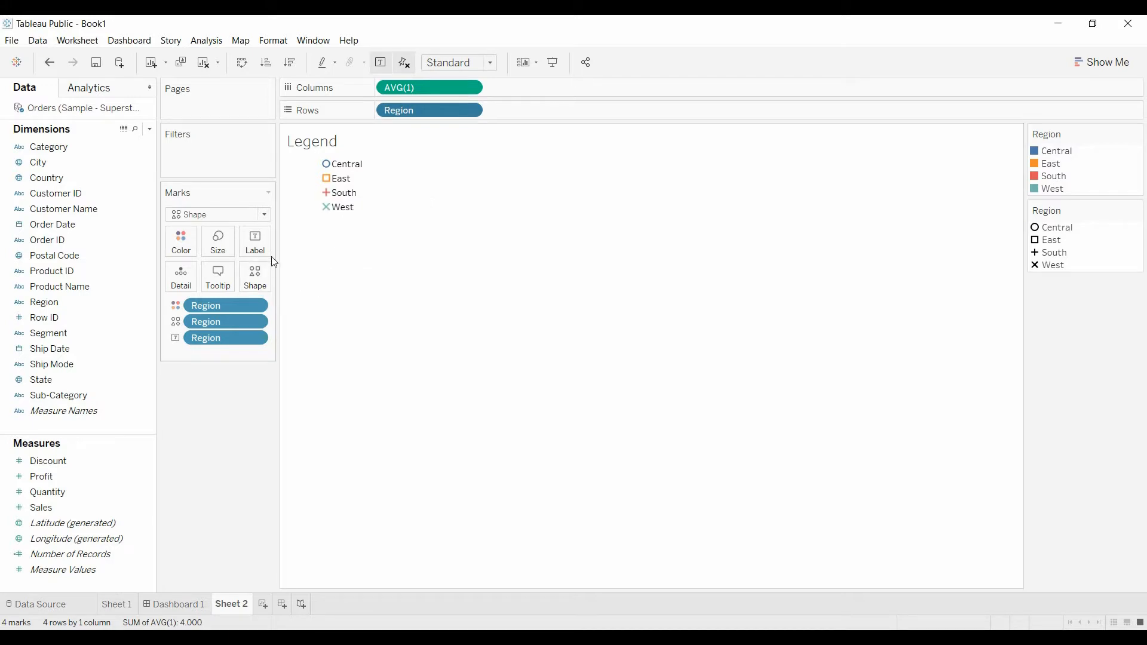
{"action": "mouse_move", "coordinate": [327, 206]}
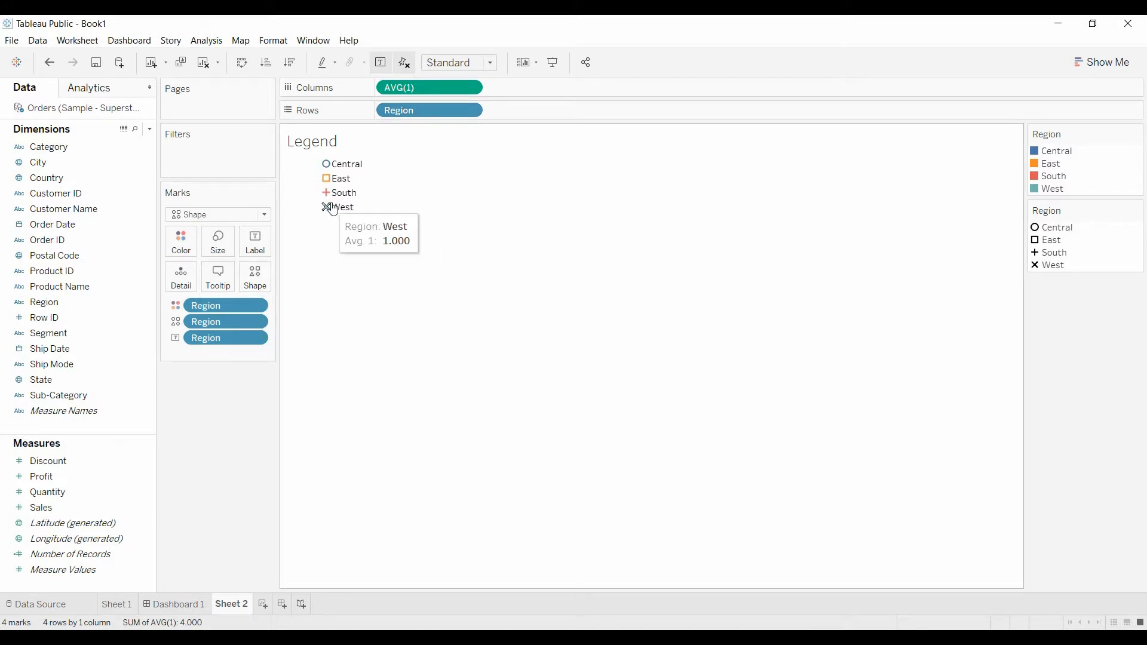
{"action": "mouse_move", "coordinate": [361, 208]}
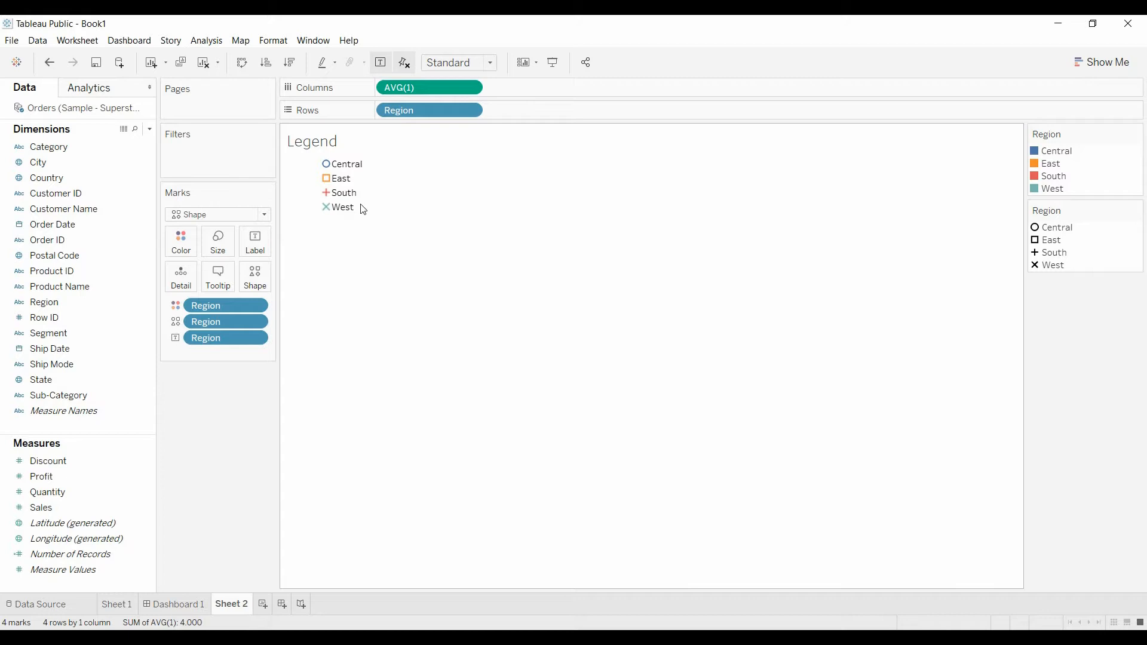
{"action": "left_click", "coordinate": [255, 241]}
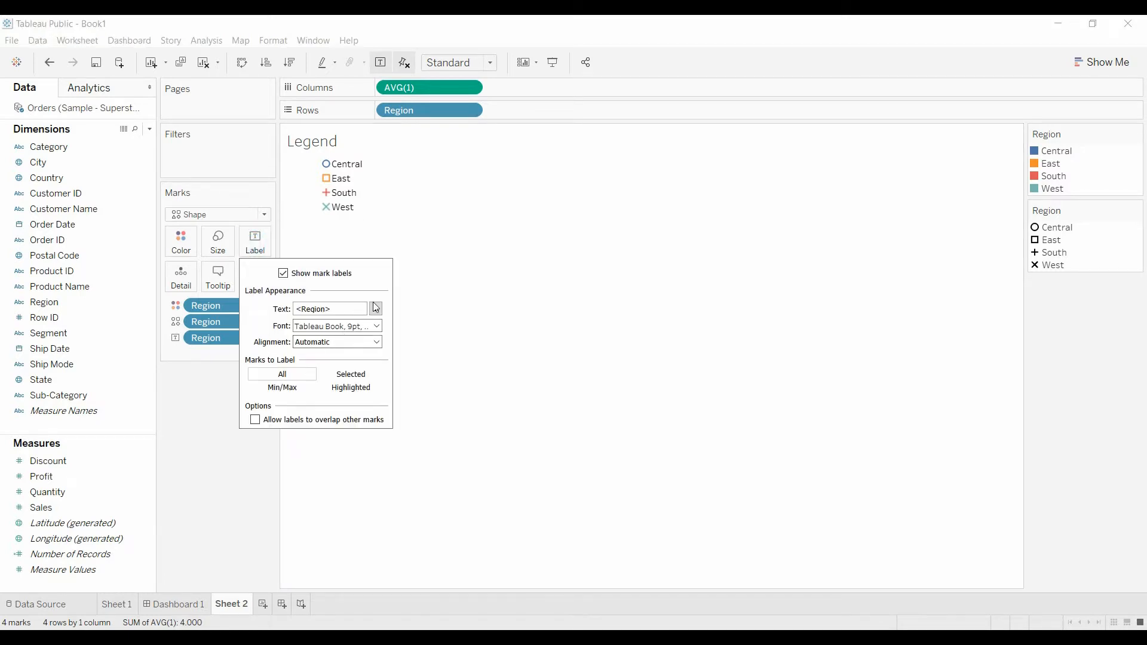
- Centre-align the <Region> label text, apply it, and return to Dashboard 1
{"action": "left_click", "coordinate": [376, 308]}
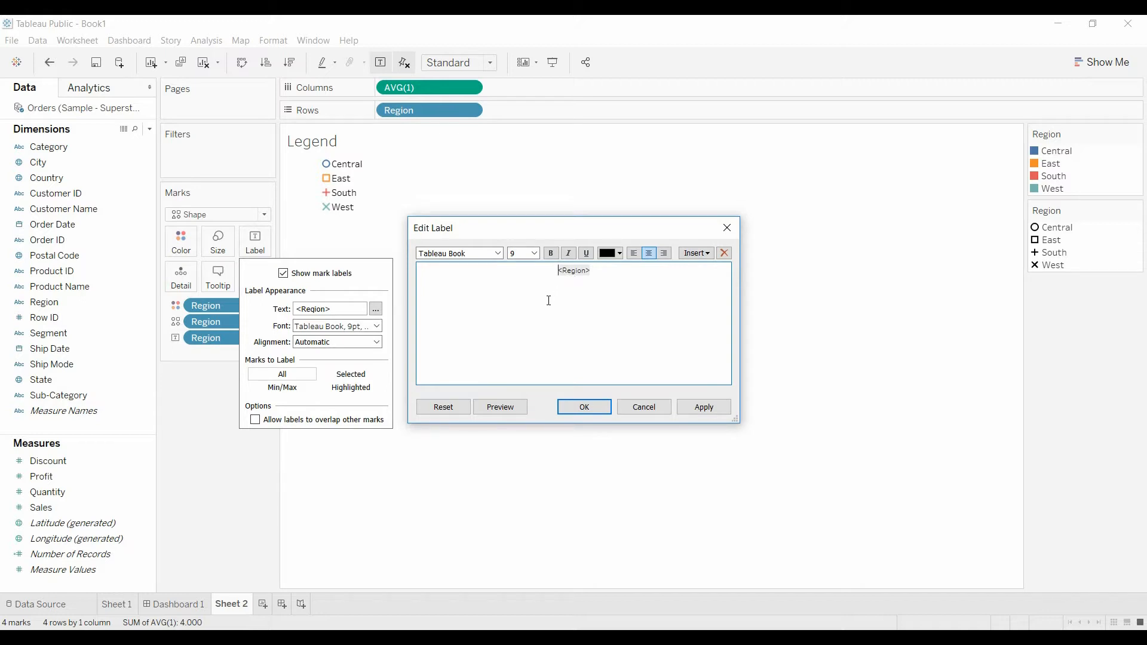
{"action": "mouse_move", "coordinate": [545, 309]}
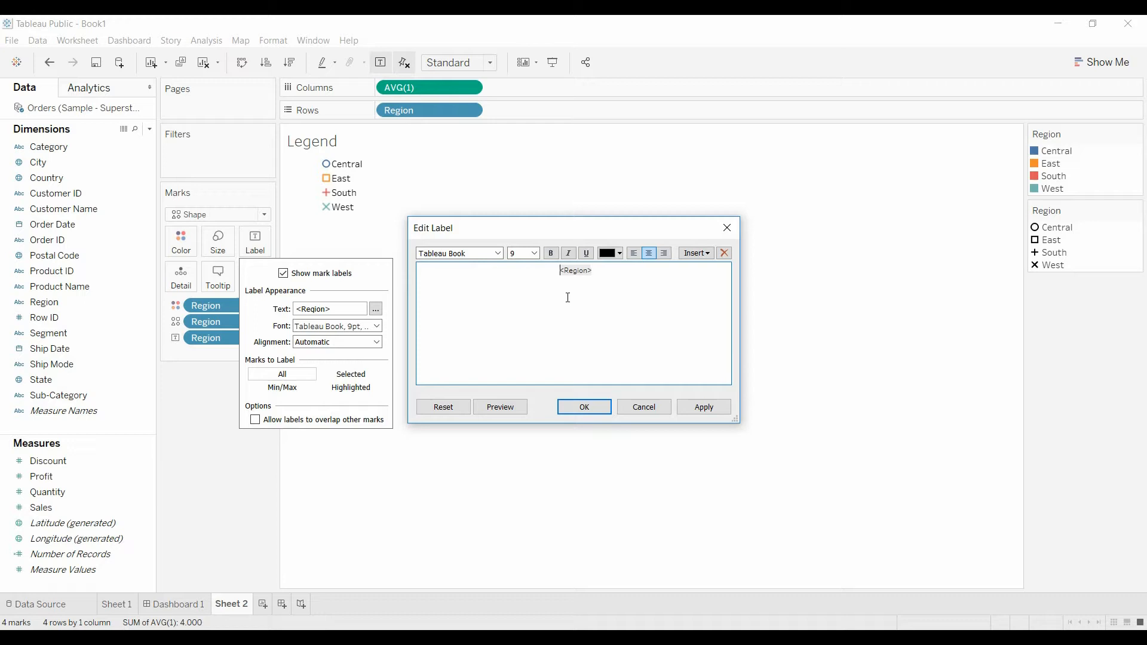
{"action": "left_click", "coordinate": [703, 406]}
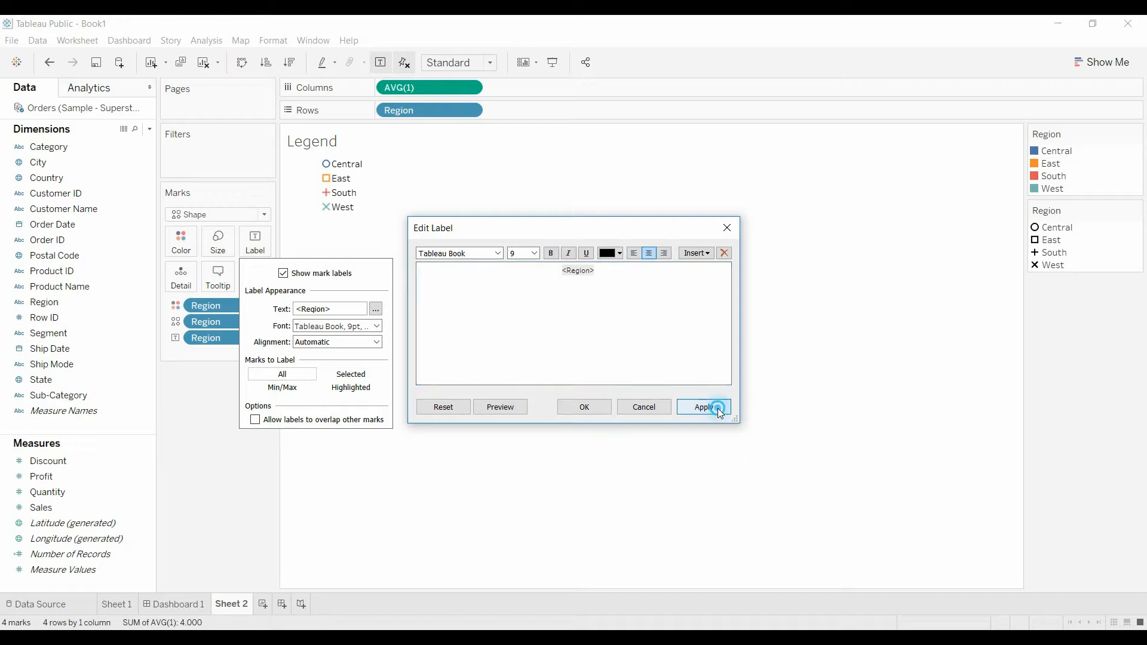
{"action": "left_click", "coordinate": [703, 407]}
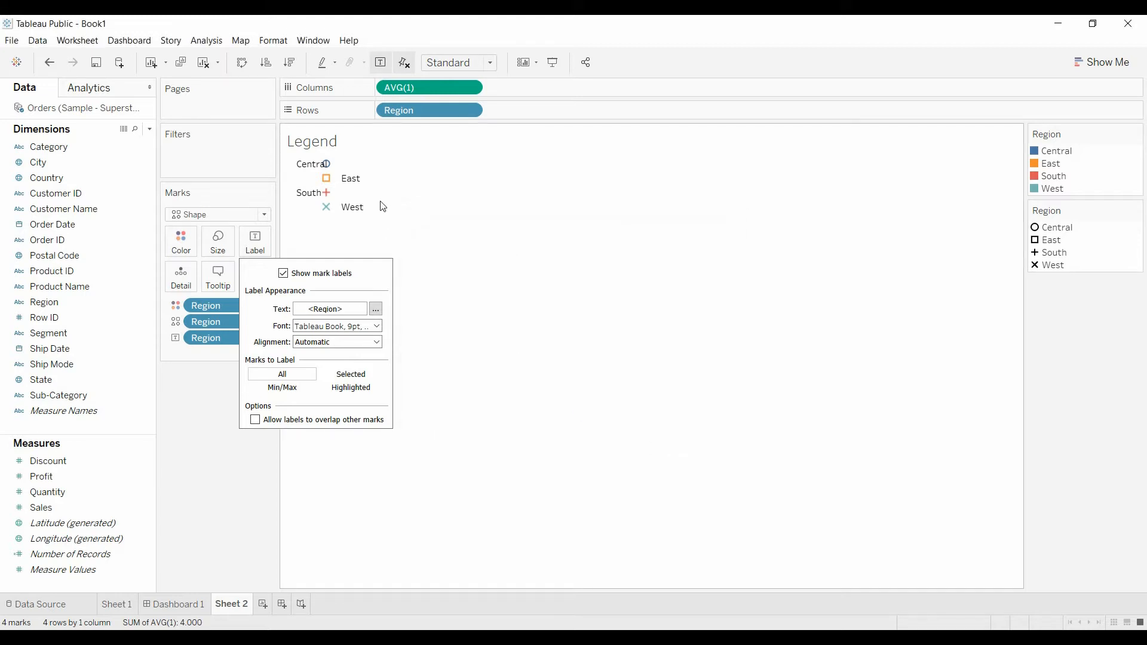
{"action": "left_click", "coordinate": [374, 197]}
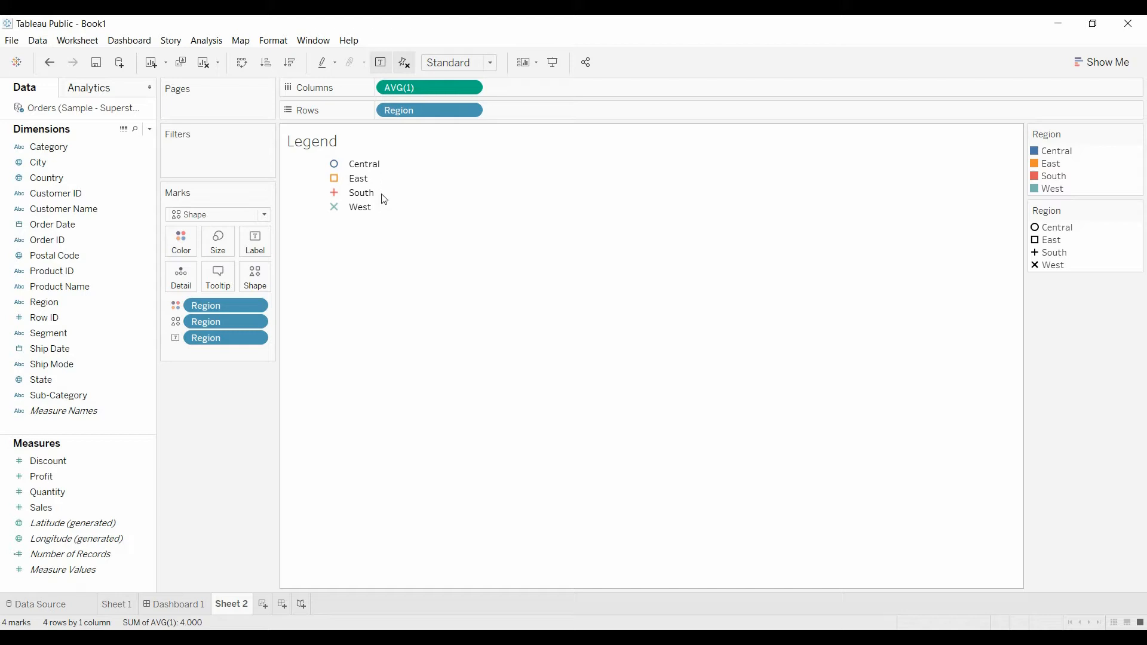
{"action": "mouse_move", "coordinate": [255, 557]}
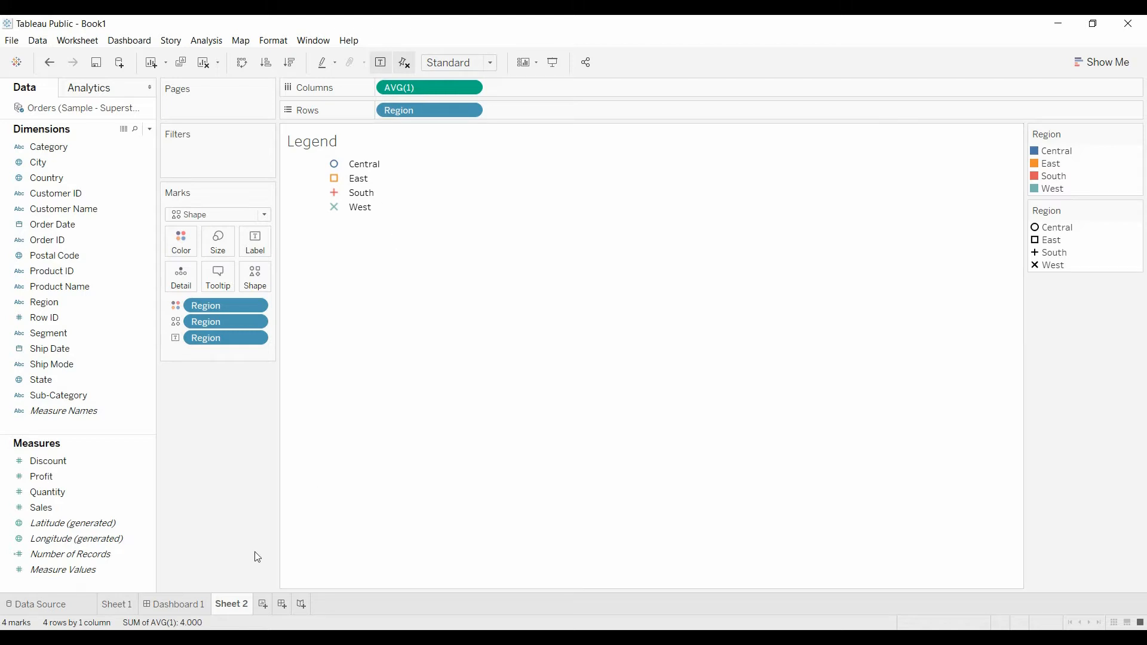
{"action": "left_click", "coordinate": [178, 605]}
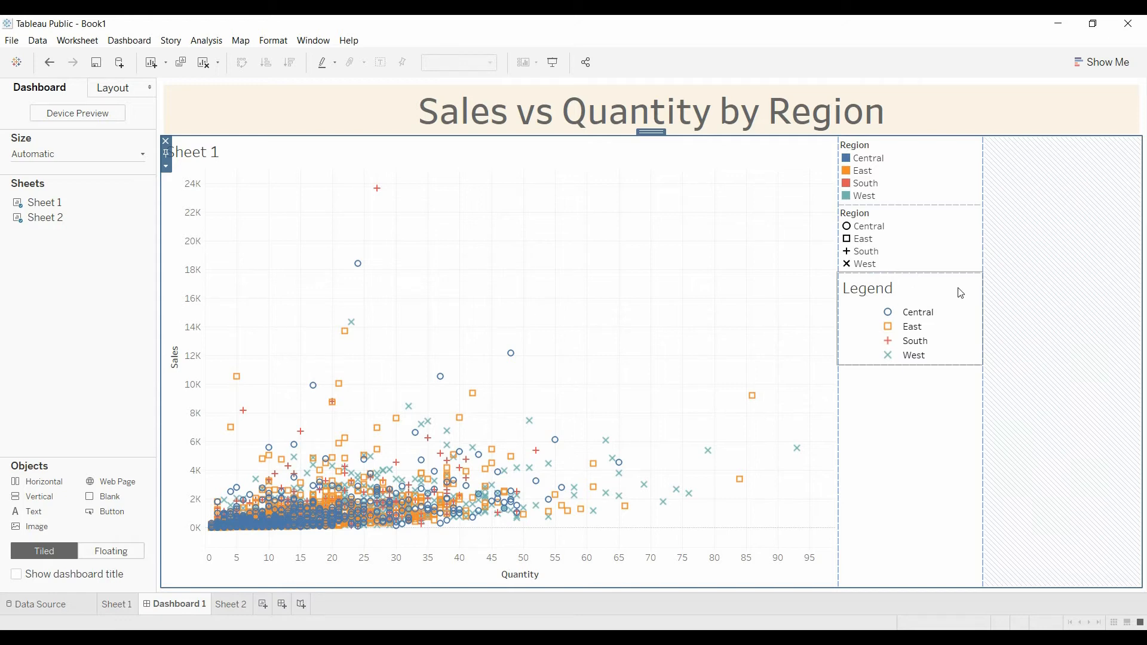
{"action": "left_click", "coordinate": [987, 329]}
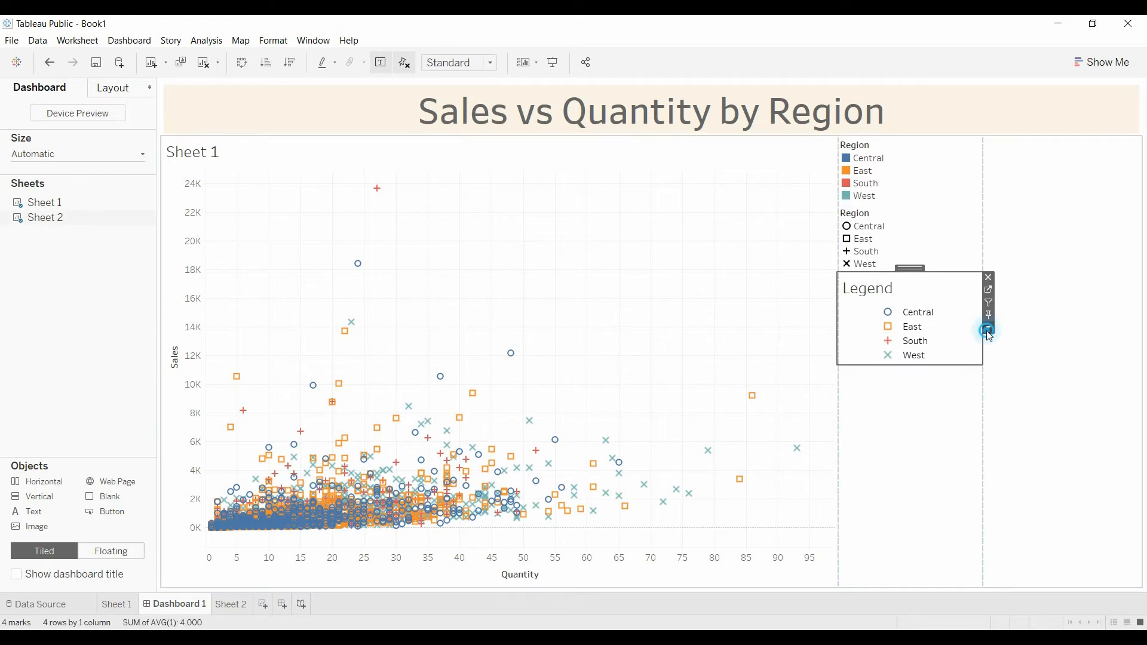
{"action": "left_click", "coordinate": [989, 328]}
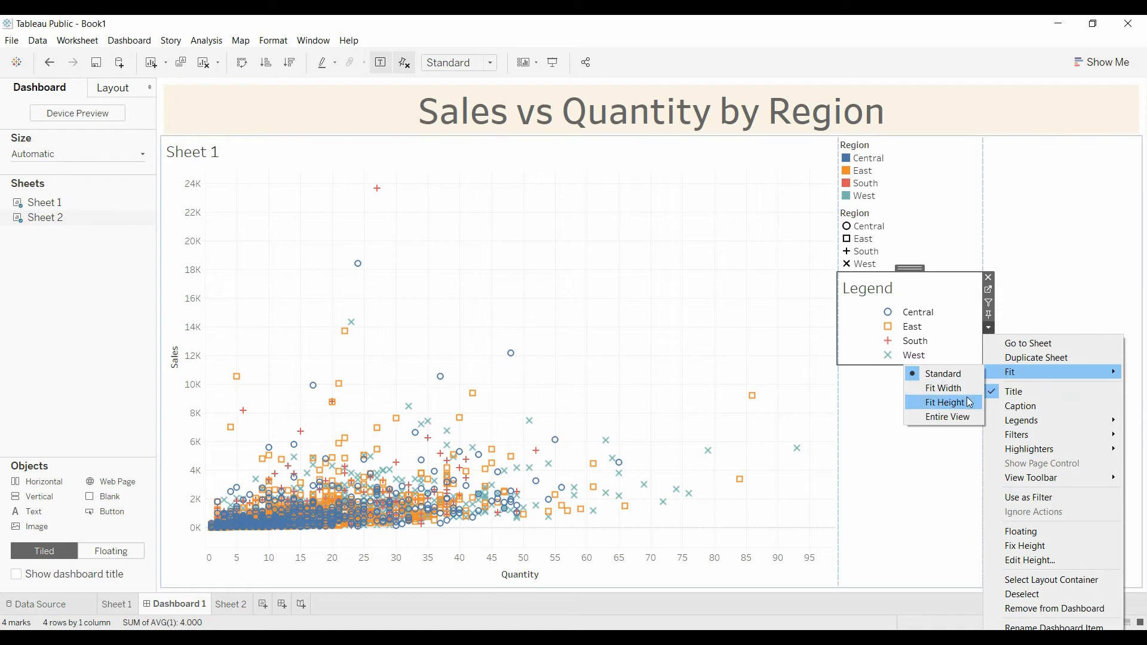
{"action": "left_click", "coordinate": [948, 417]}
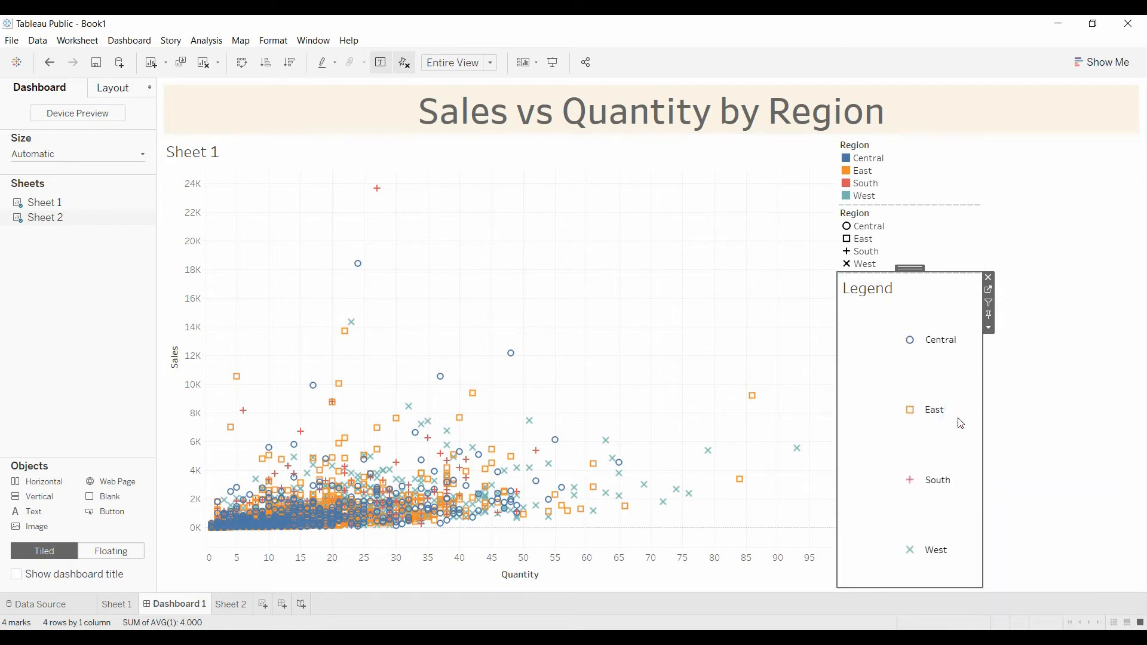
{"action": "left_click", "coordinate": [988, 327]}
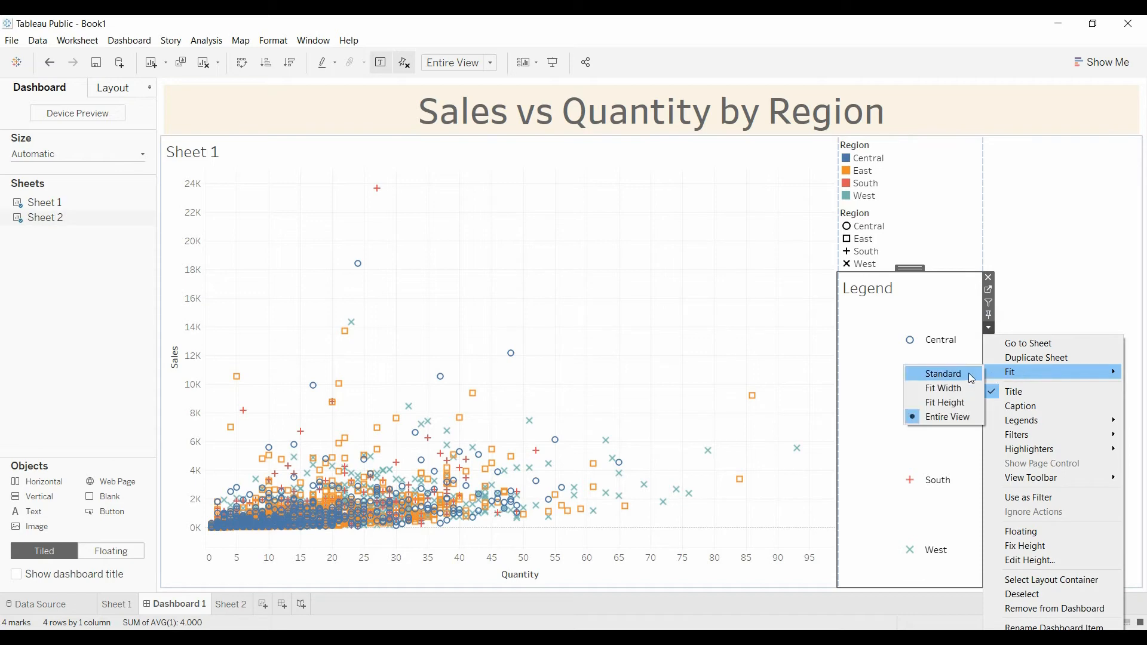
{"action": "left_click", "coordinate": [944, 374]}
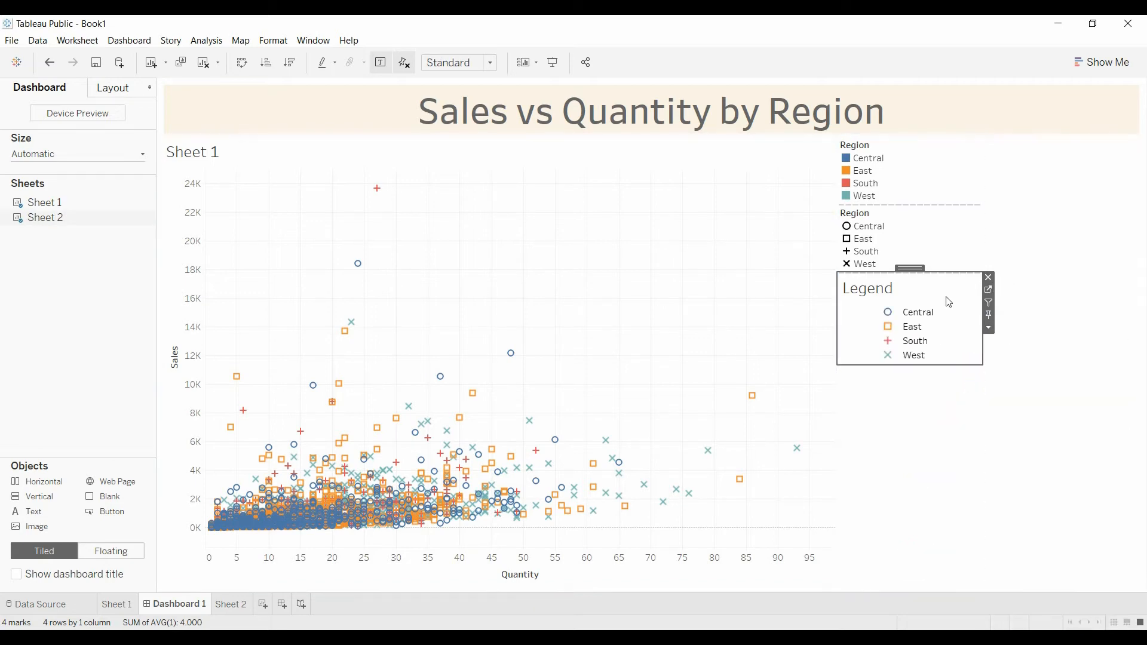
{"action": "left_click", "coordinate": [988, 302]}
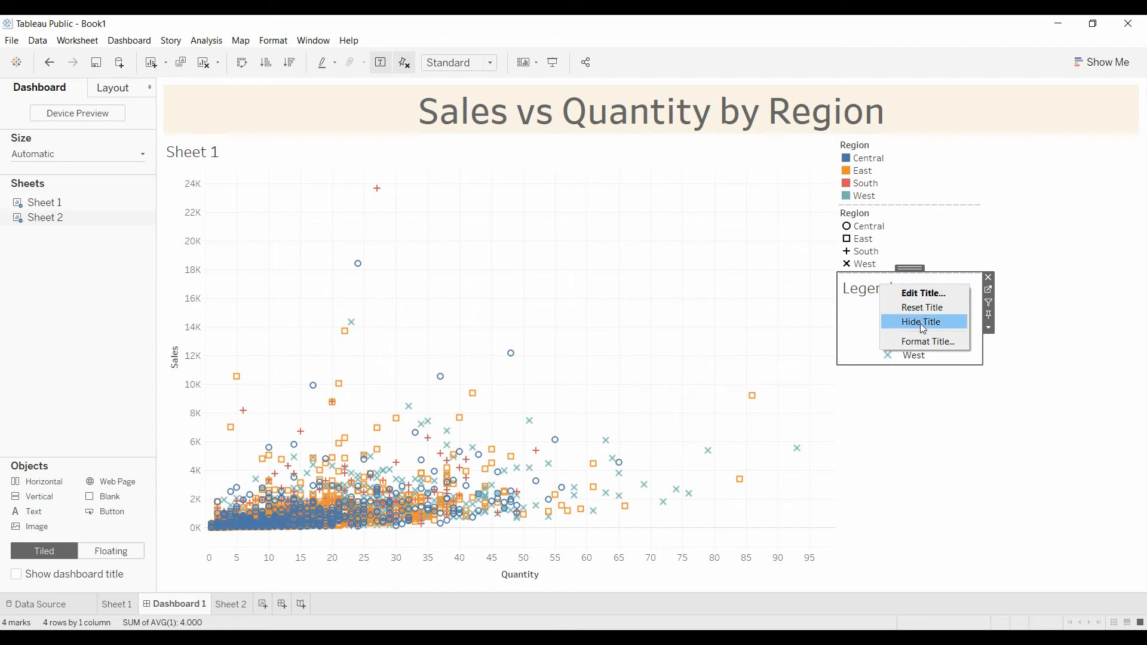
- Hide the Legend sheet's title and make it float over the scatter plot's top-right corner
{"action": "left_click", "coordinate": [923, 321]}
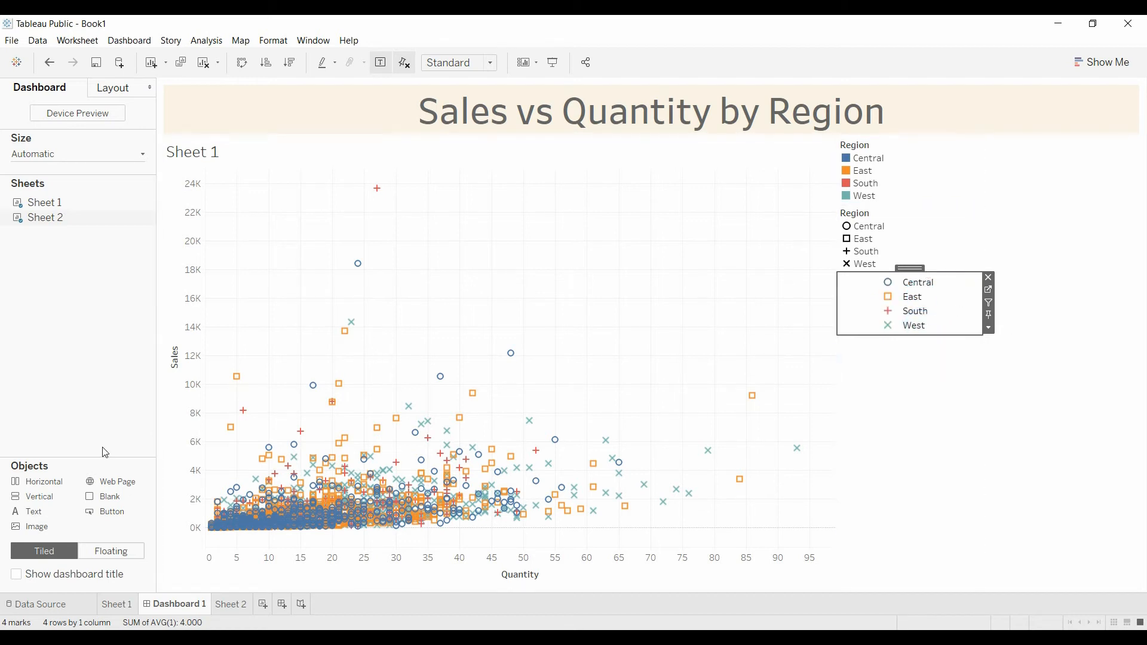
{"action": "left_click", "coordinate": [111, 550]}
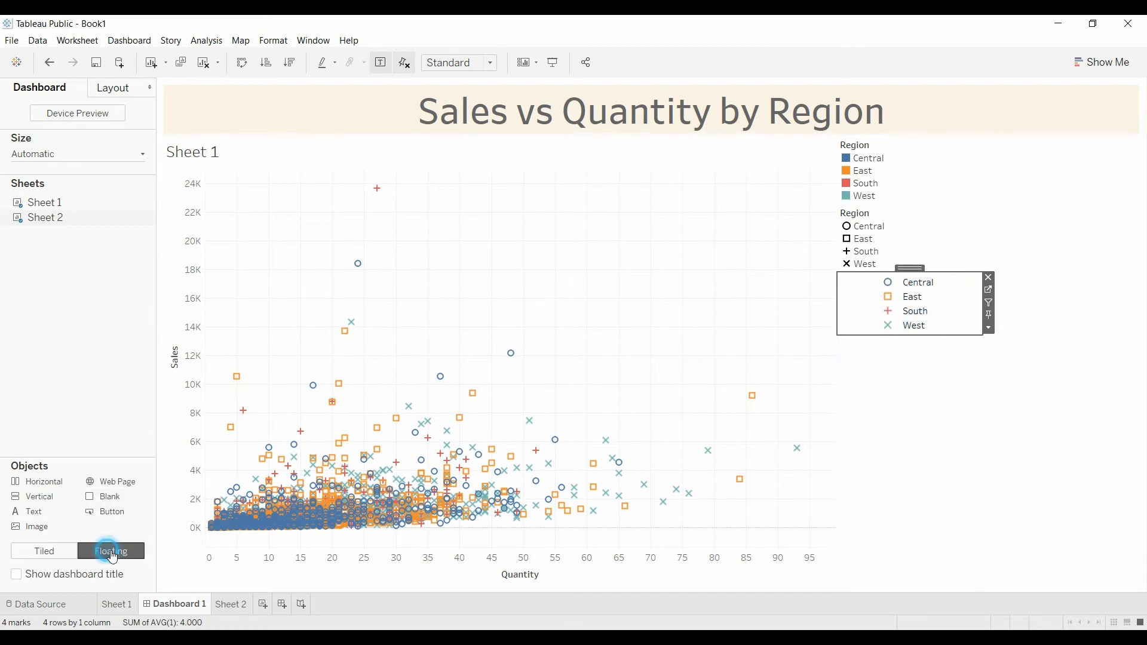
{"action": "left_click", "coordinate": [988, 328]}
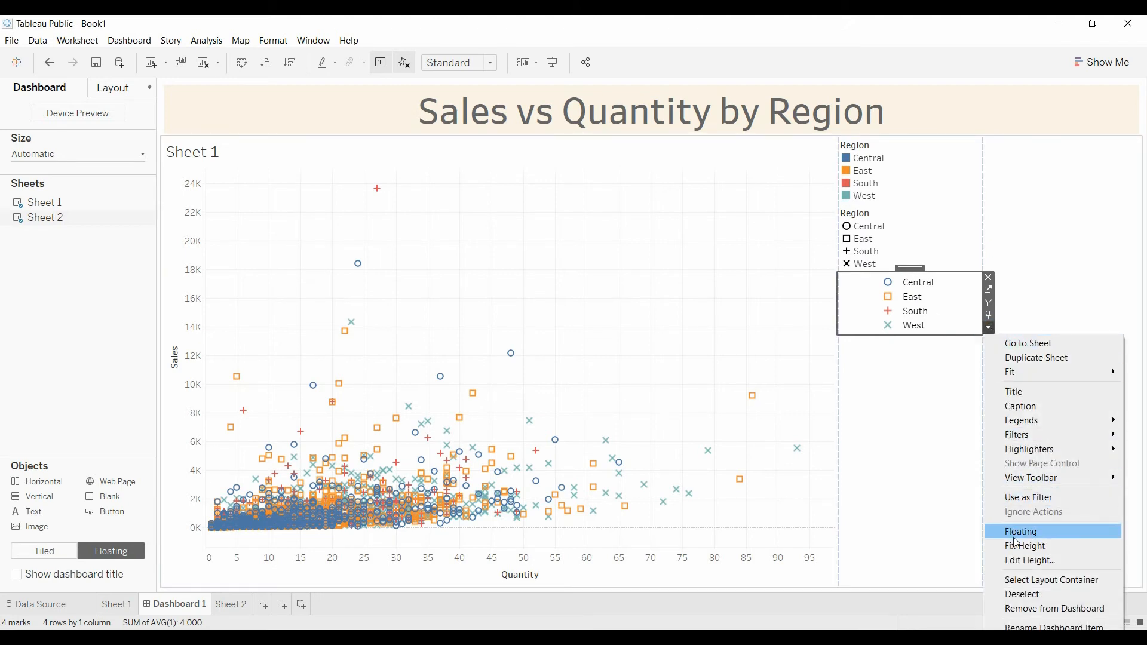
{"action": "left_click", "coordinate": [1020, 531]}
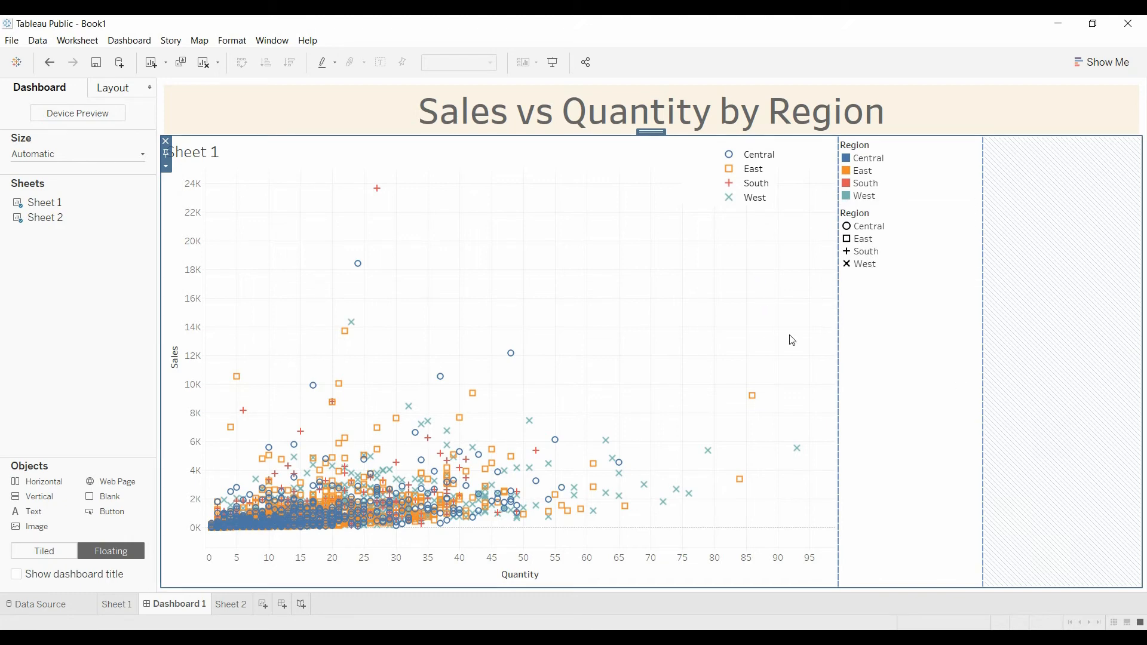
{"action": "mouse_move", "coordinate": [787, 420]}
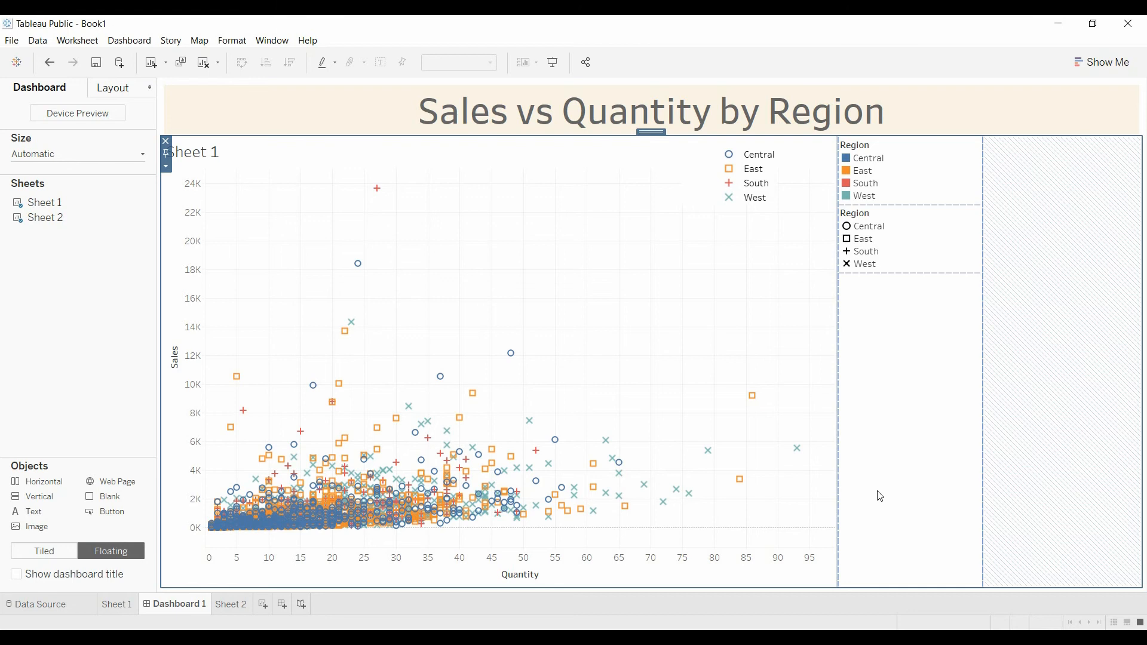
{"action": "mouse_move", "coordinate": [950, 468]}
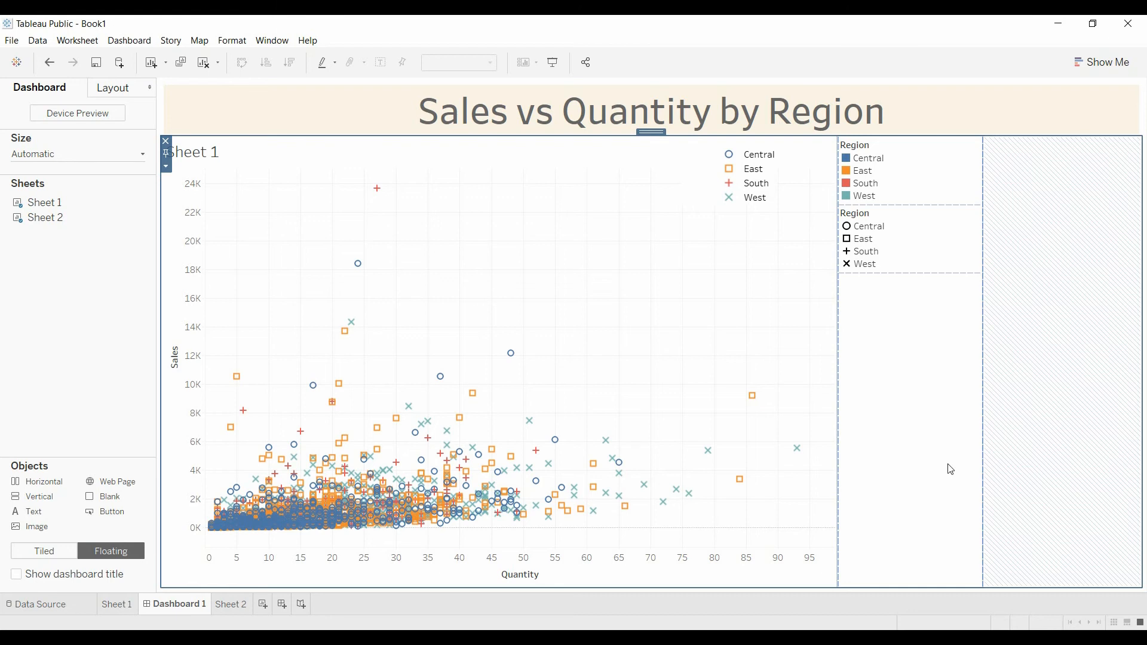
{"action": "mouse_move", "coordinate": [946, 459]}
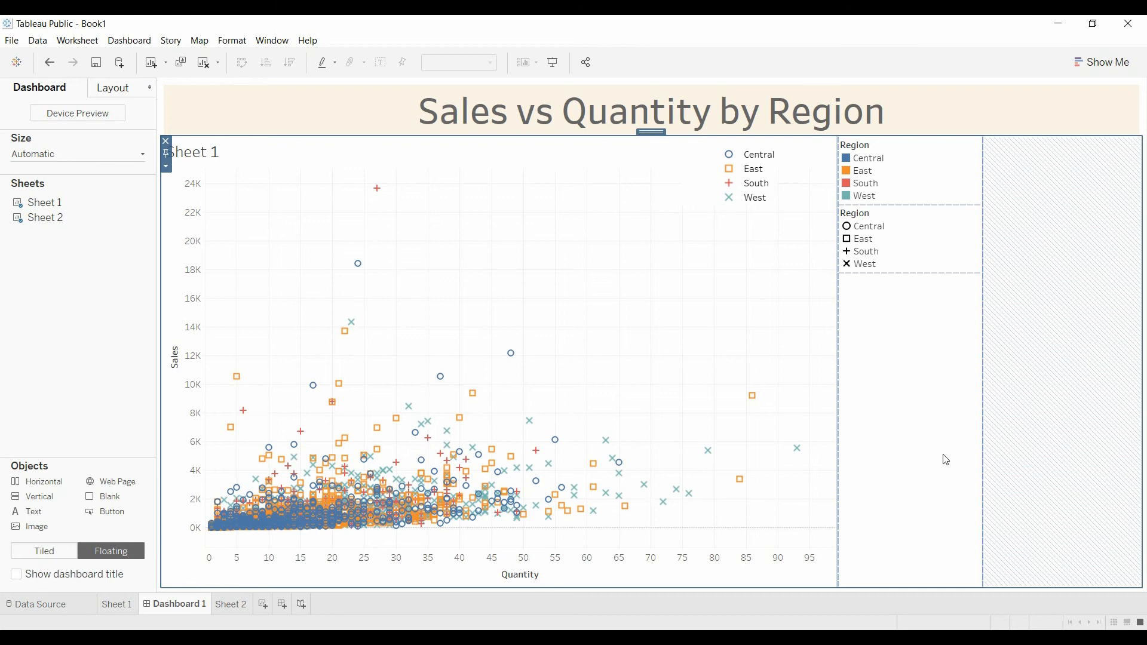